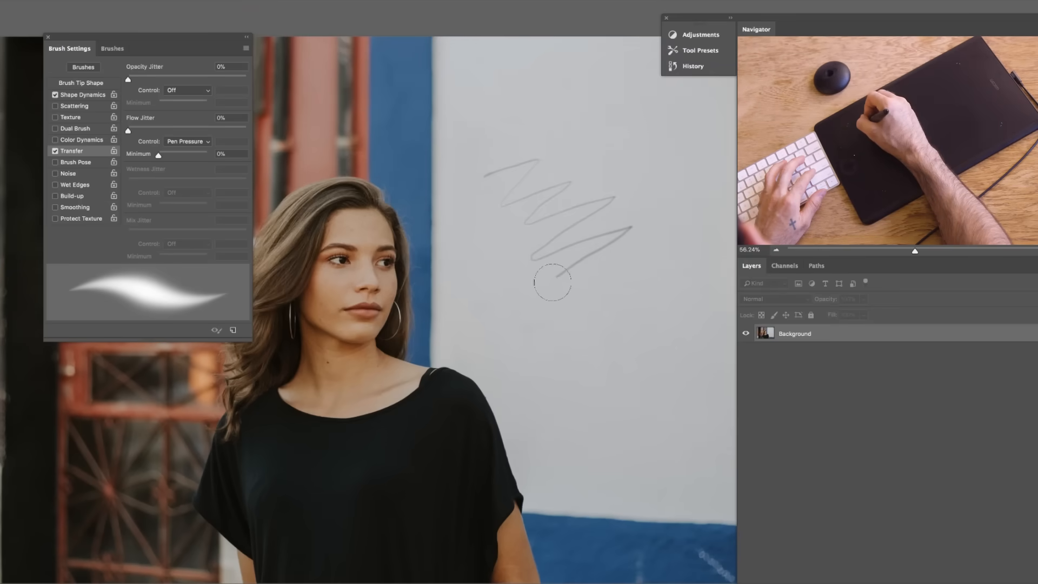
- Paint a pressure-sensitive zigzag test stroke across the white wall beside the woman
{"action": "left_click_drag", "start_coordinate": [552, 283], "coordinate": [641, 410]}
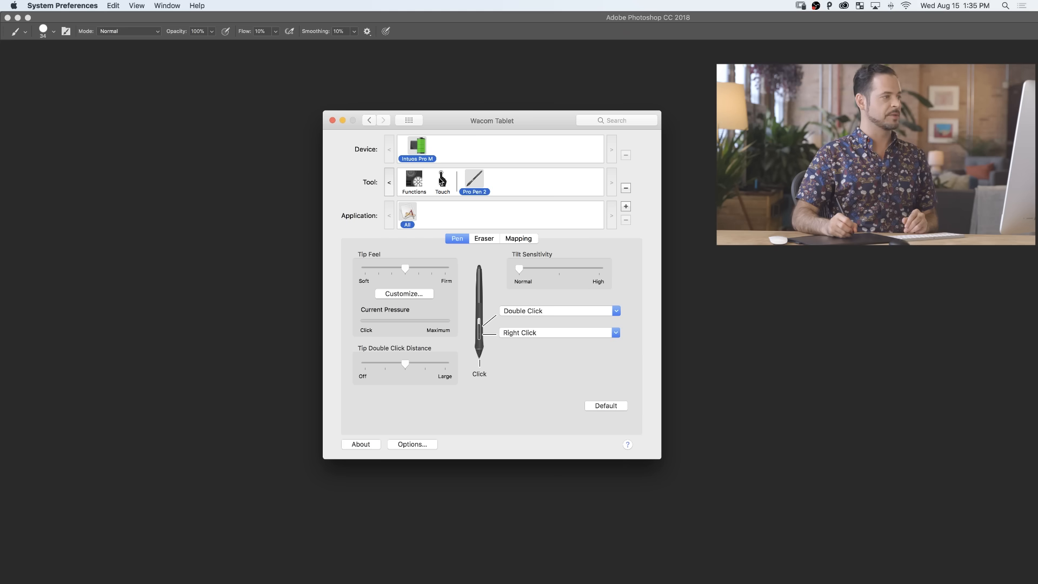
{"action": "mouse_move", "coordinate": [484, 177]}
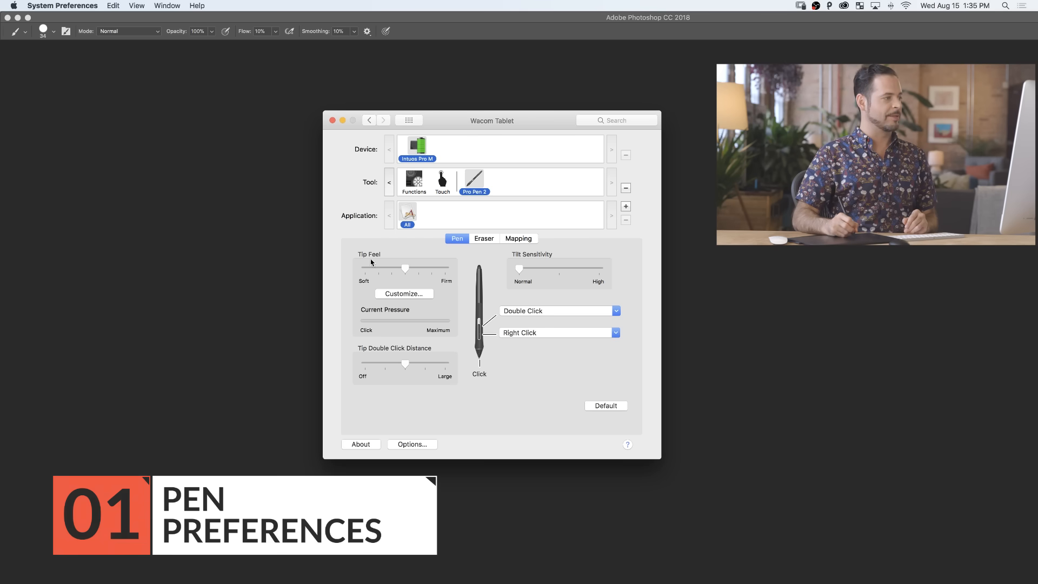
{"action": "mouse_move", "coordinate": [411, 249]}
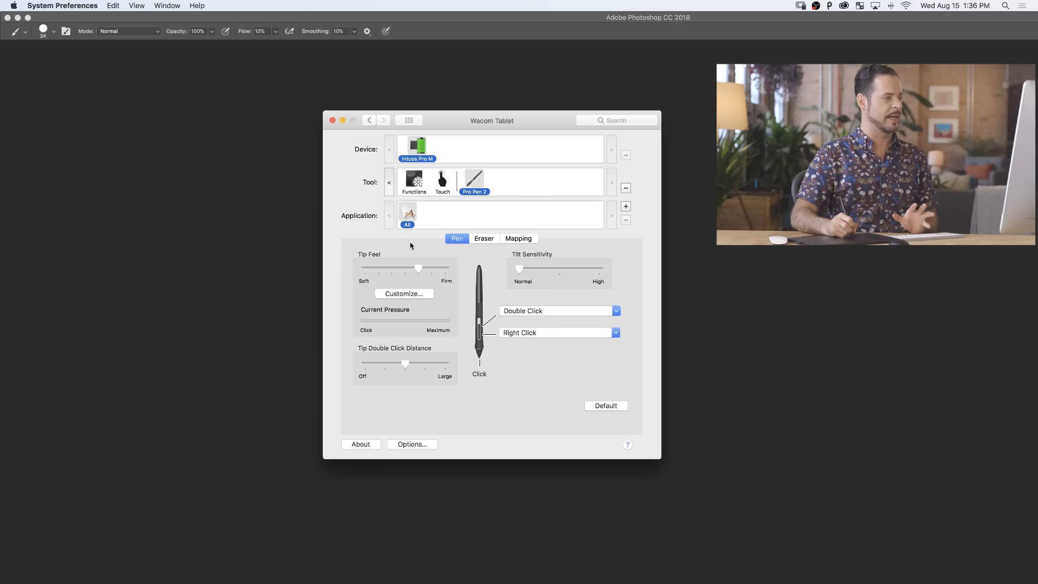
{"action": "mouse_move", "coordinate": [375, 316]}
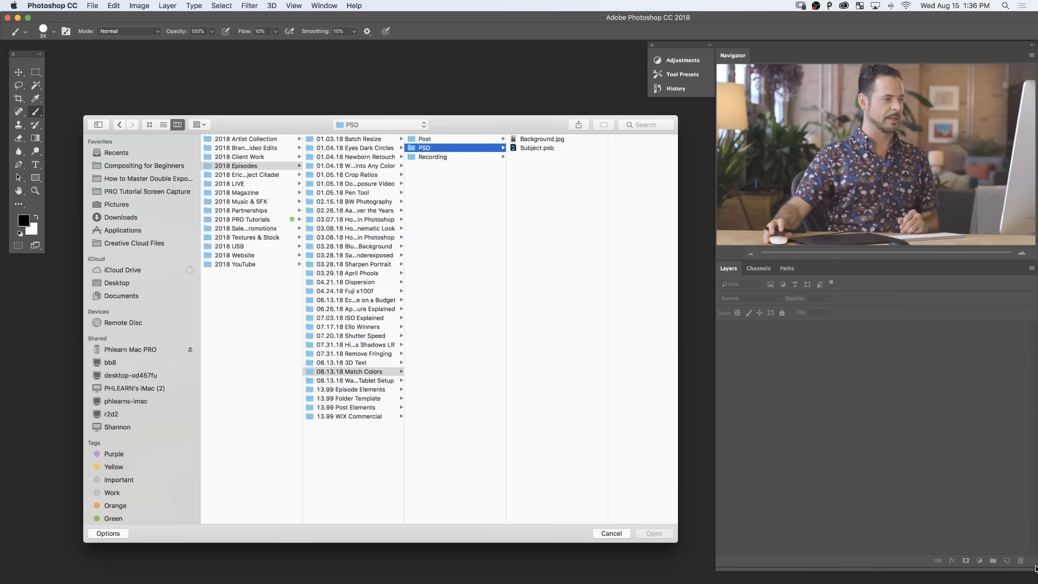
- Back on the Pen settings, set Tip Double Click Distance to Off
{"action": "left_click", "coordinate": [610, 534]}
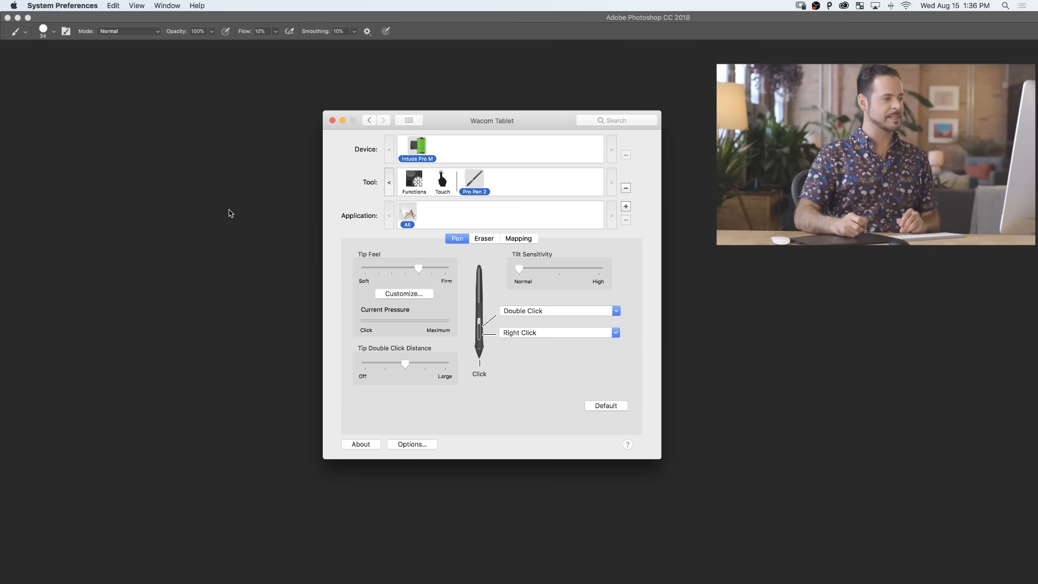
{"action": "mouse_move", "coordinate": [483, 402]}
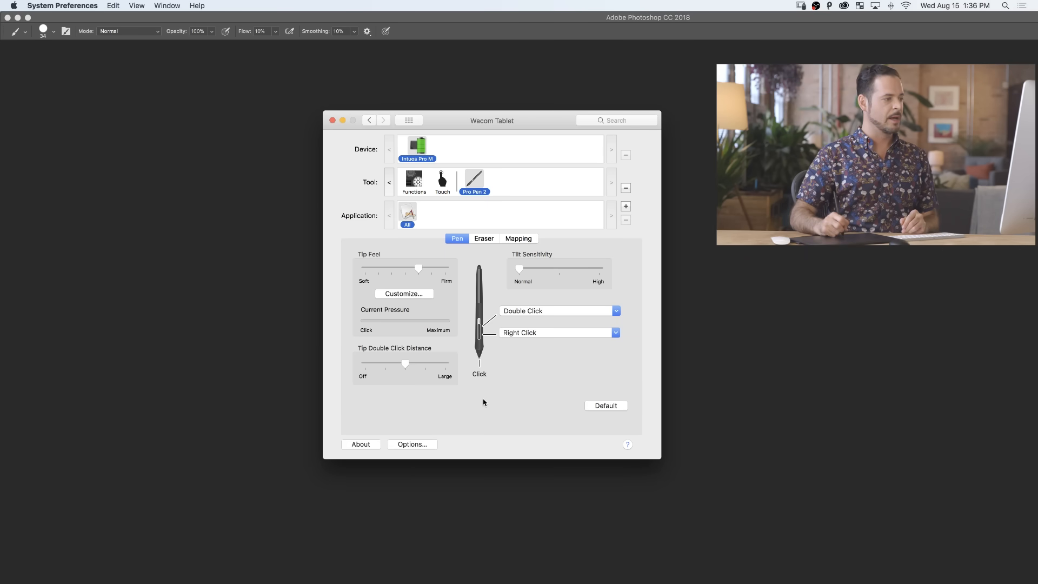
{"action": "mouse_move", "coordinate": [492, 400]}
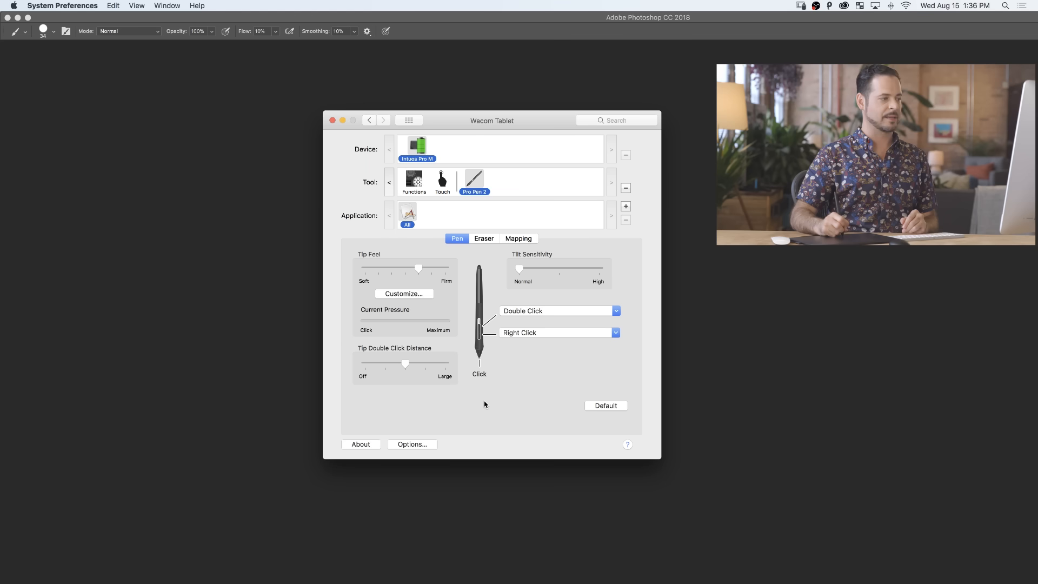
{"action": "mouse_move", "coordinate": [496, 368]}
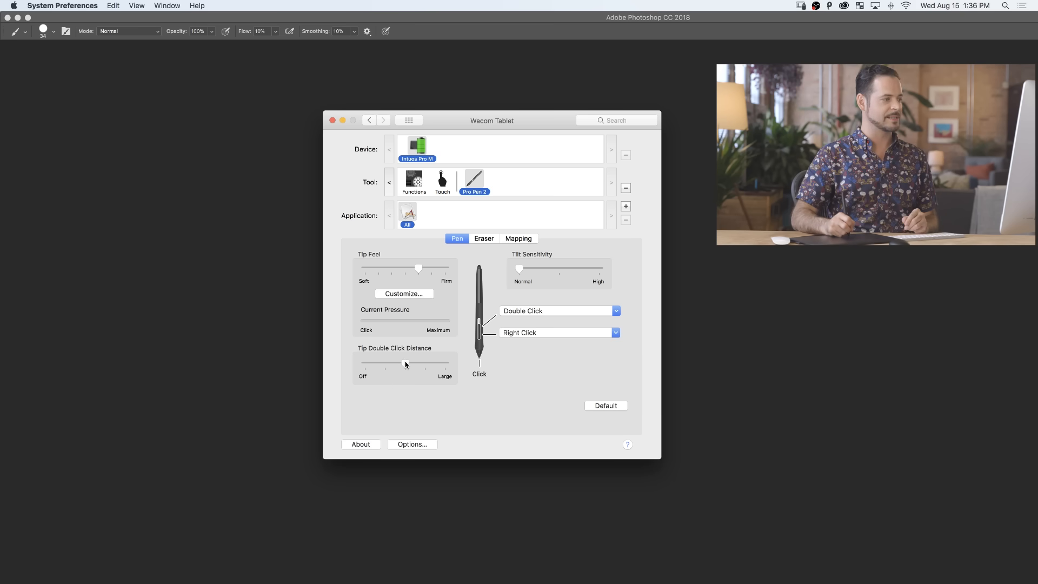
{"action": "left_click_drag", "start_coordinate": [406, 363], "coordinate": [365, 364]}
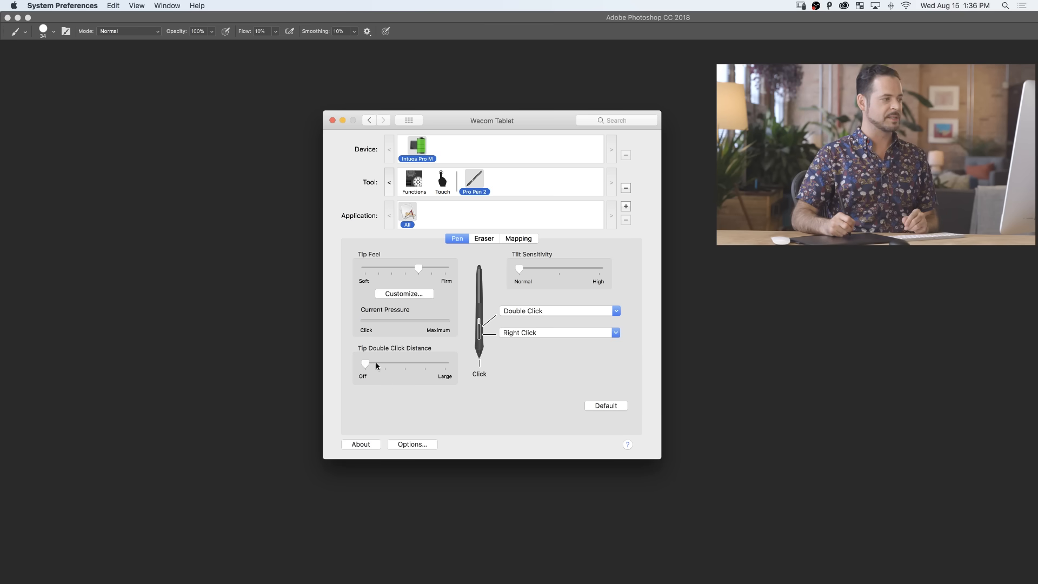
{"action": "mouse_move", "coordinate": [502, 386]}
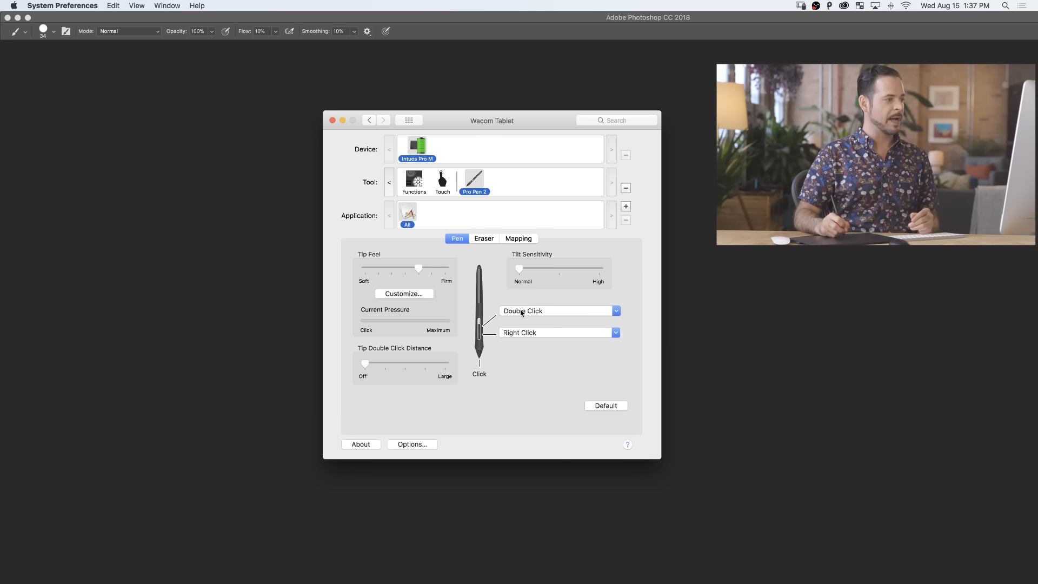
- Assign the upper side switch a custom Option+Cmd+Z keystroke named Undo
{"action": "left_click", "coordinate": [614, 310]}
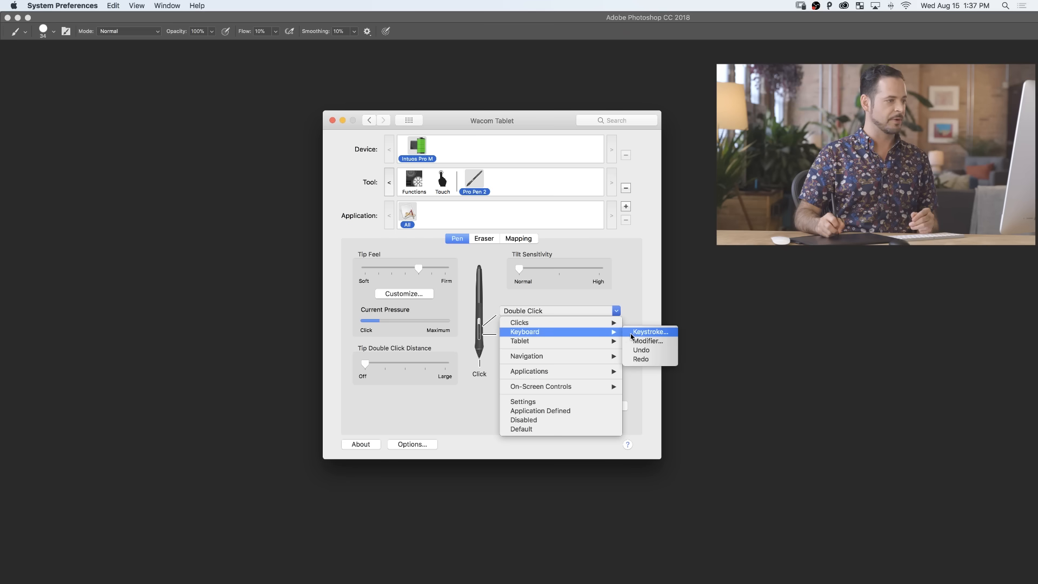
{"action": "left_click", "coordinate": [650, 331]}
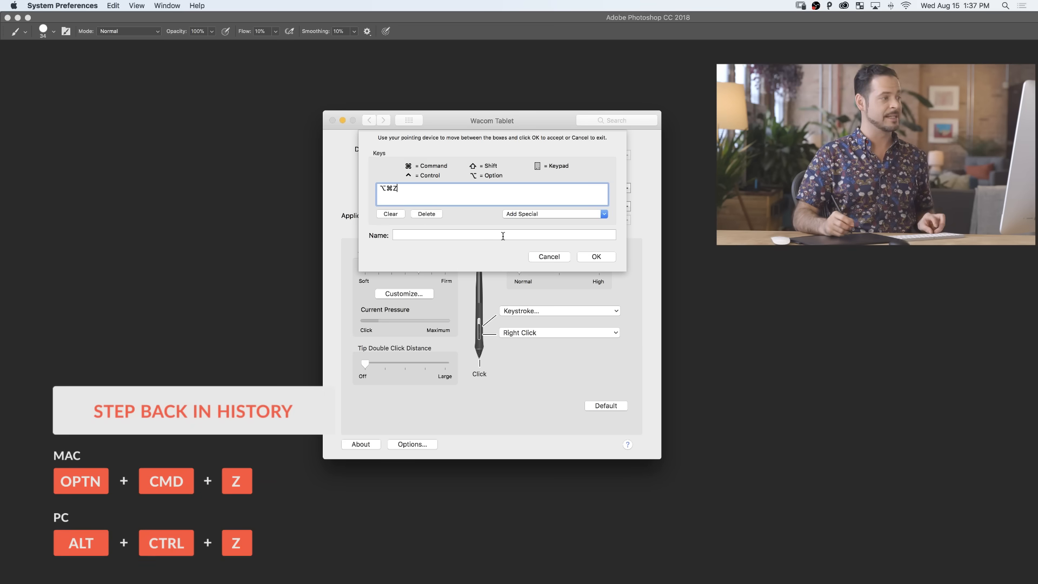
{"action": "mouse_move", "coordinate": [413, 233]}
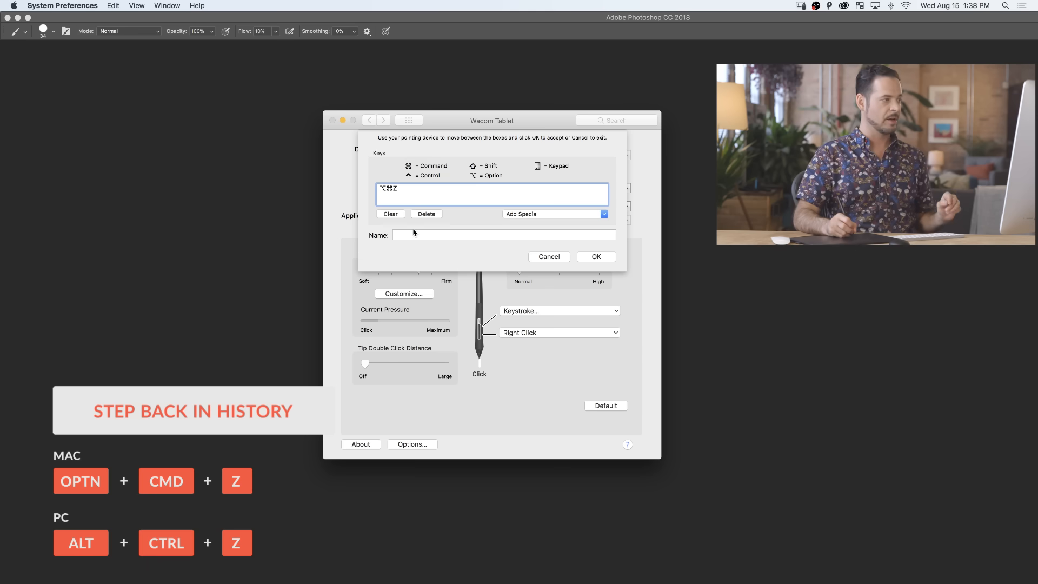
{"action": "type", "text": "Undo"}
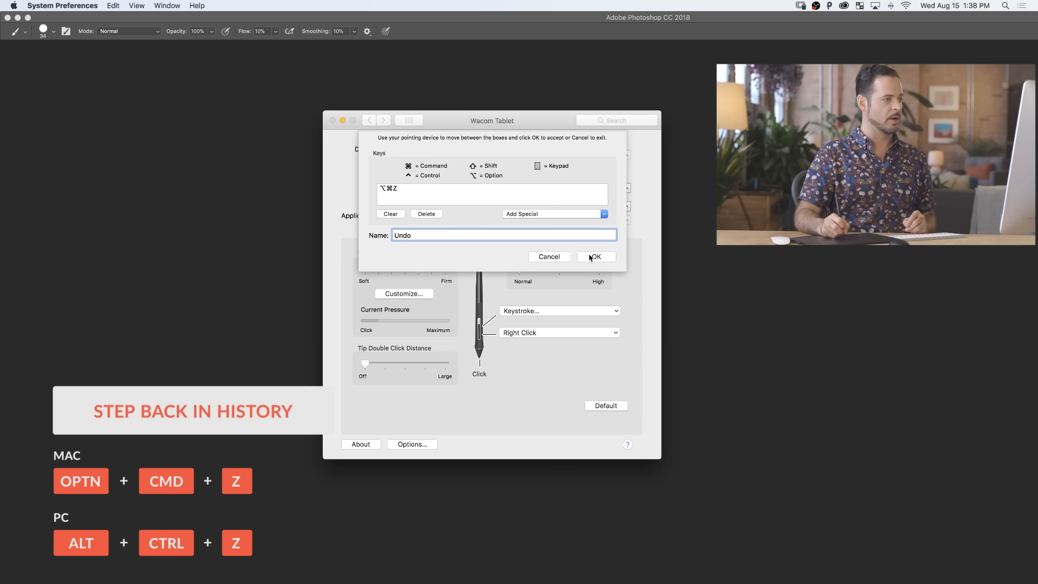
{"action": "left_click", "coordinate": [595, 257]}
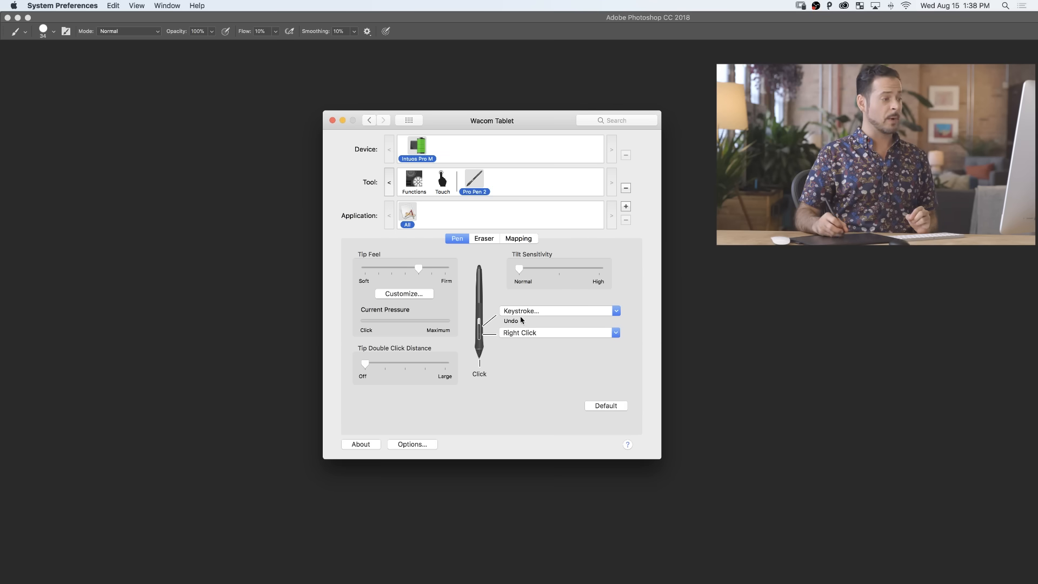
{"action": "mouse_move", "coordinate": [513, 306]}
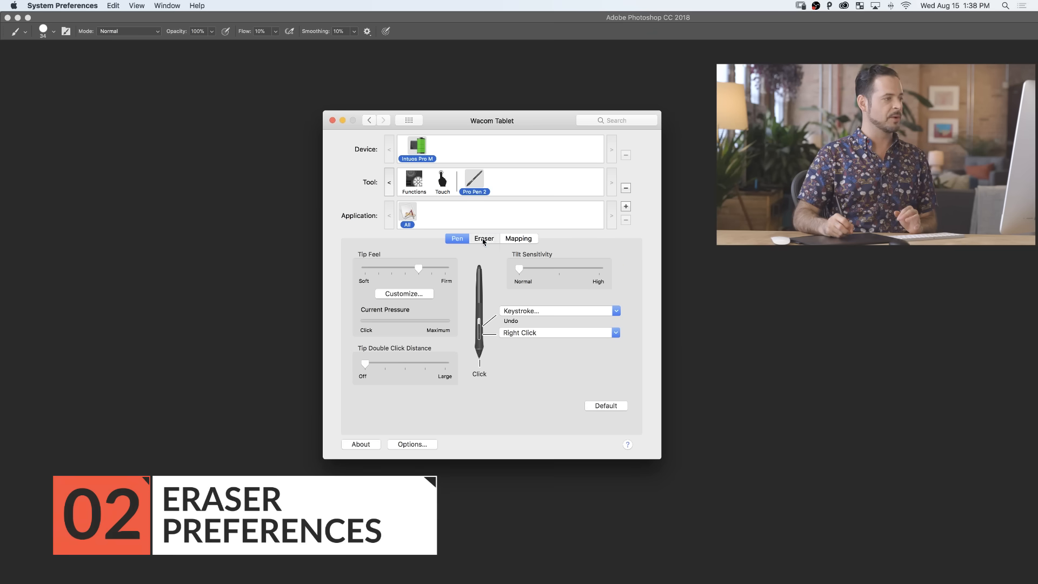
- Show the Eraser tab, where the pen's eraser end is set to Erase
{"action": "left_click", "coordinate": [483, 239]}
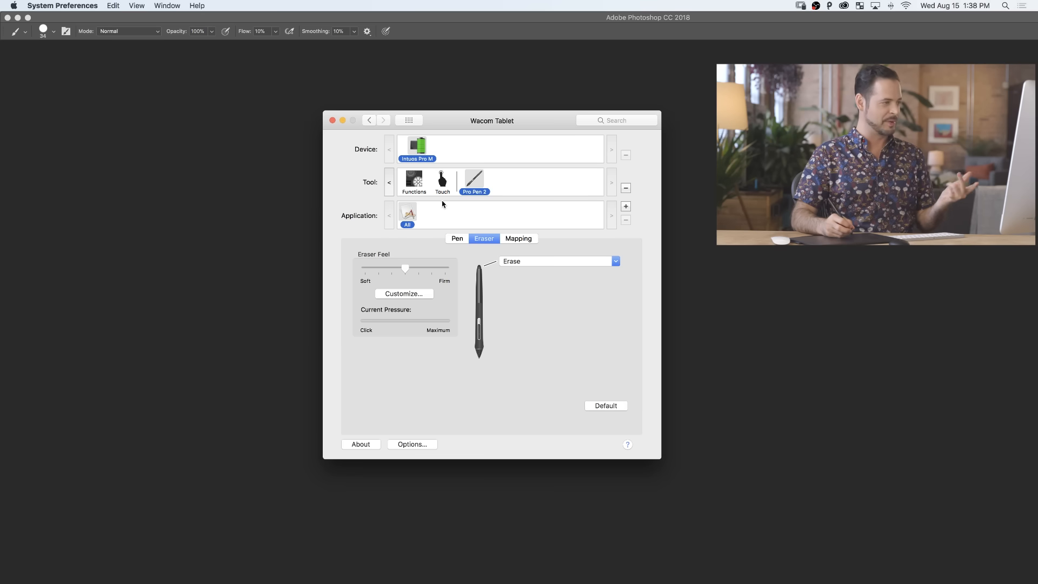
{"action": "mouse_move", "coordinate": [419, 209]}
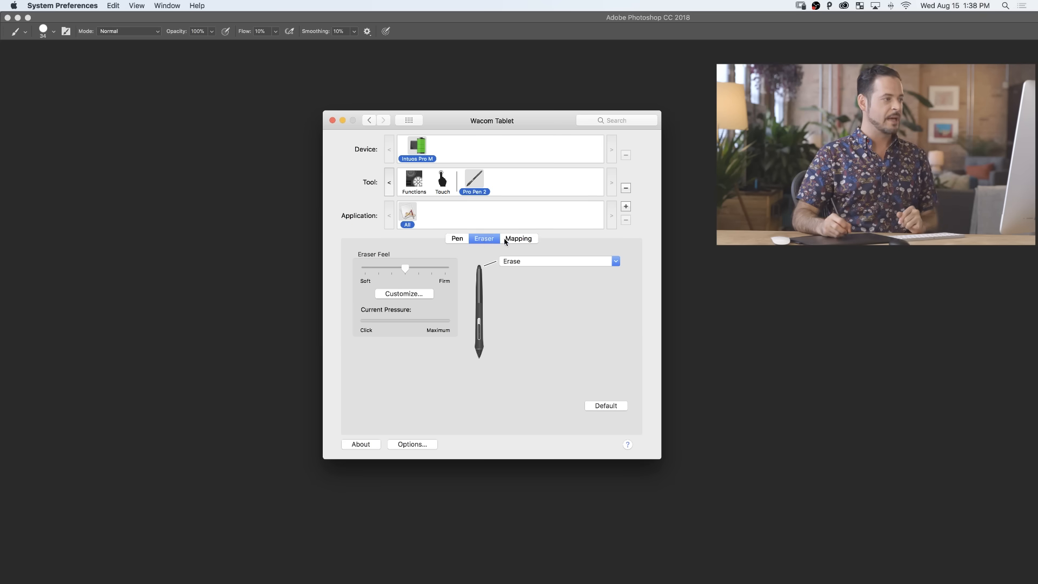
- Show the Mapping tab with Pen mode, full screen and full tablet area
{"action": "left_click", "coordinate": [519, 238]}
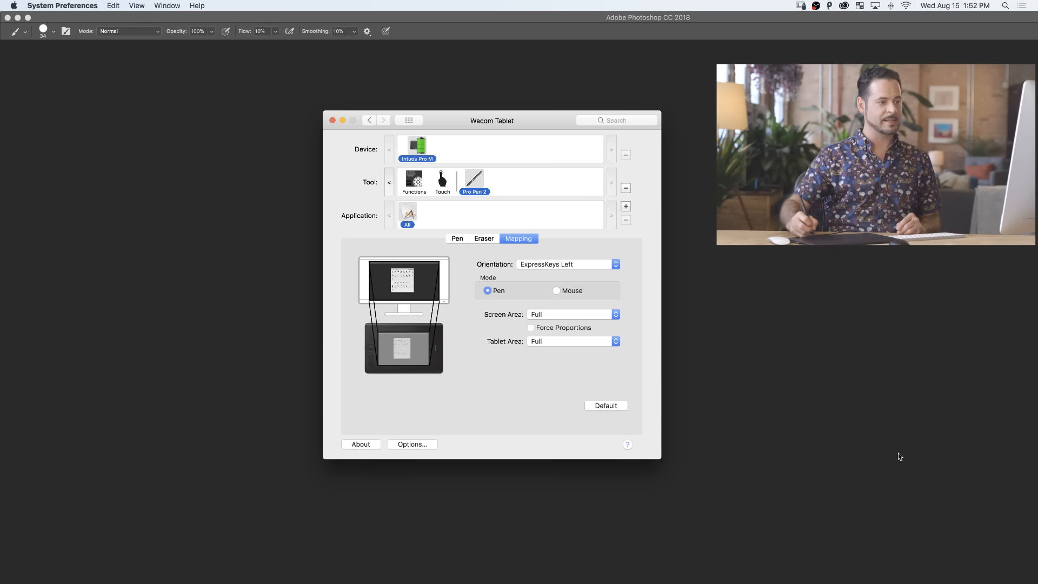
{"action": "mouse_move", "coordinate": [228, 117]}
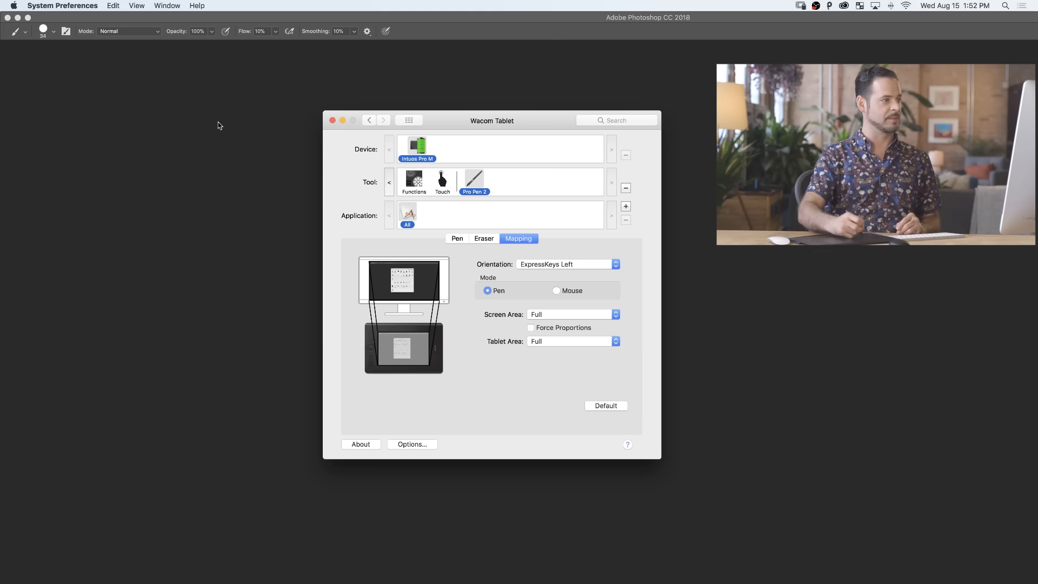
{"action": "mouse_move", "coordinate": [669, 331]}
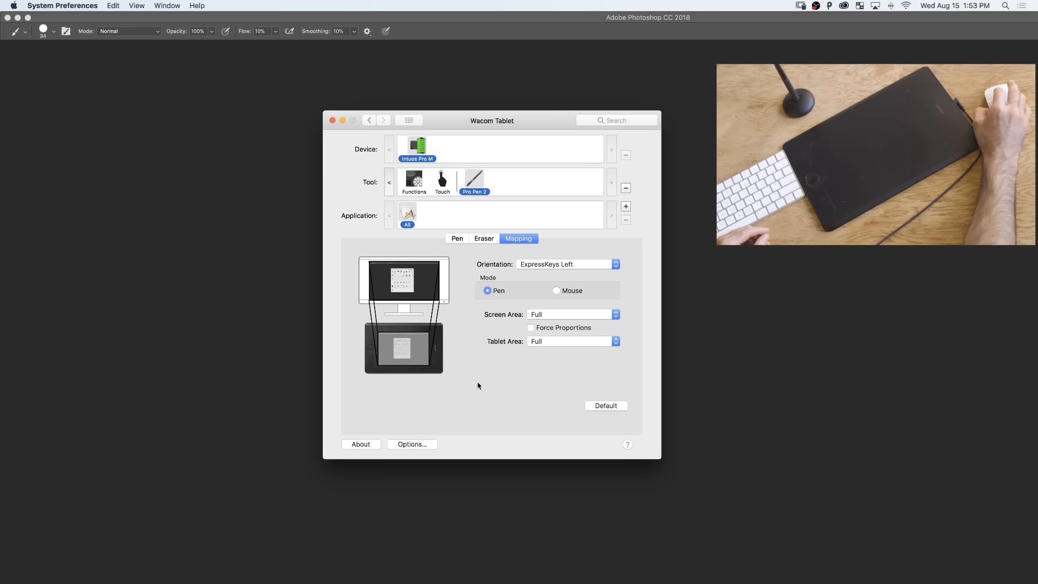
{"action": "mouse_move", "coordinate": [220, 100]}
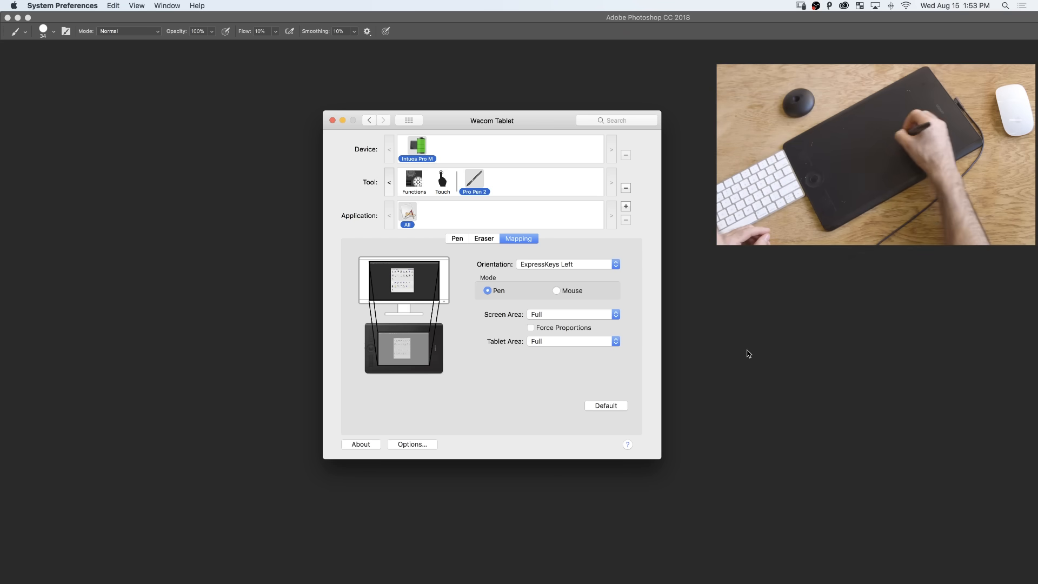
{"action": "mouse_move", "coordinate": [835, 486]}
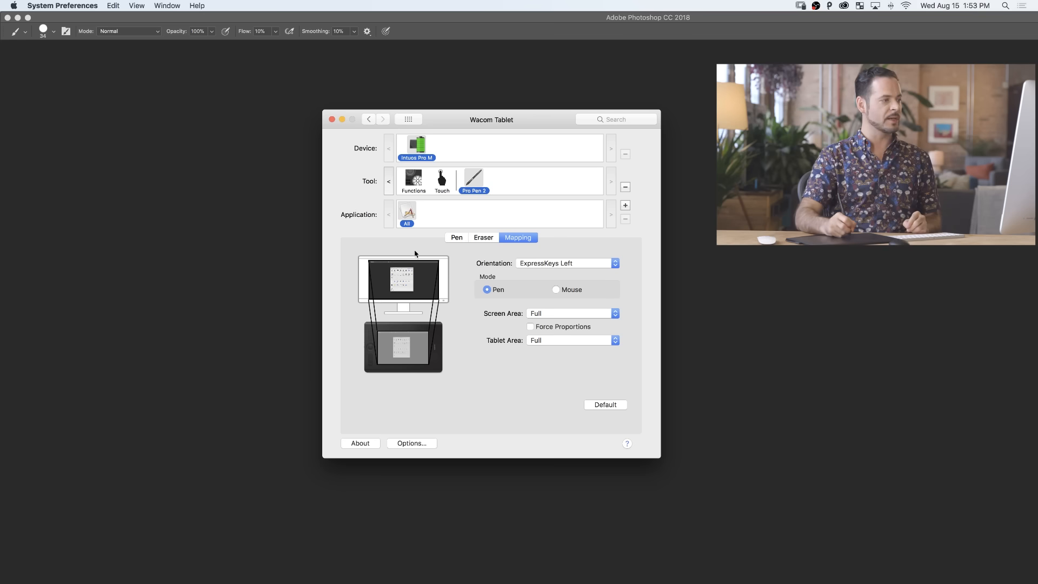
- Keep Screen Area at Full Screen, set Tablet Area to Portion, shrink it top-left
{"action": "left_click", "coordinate": [571, 313]}
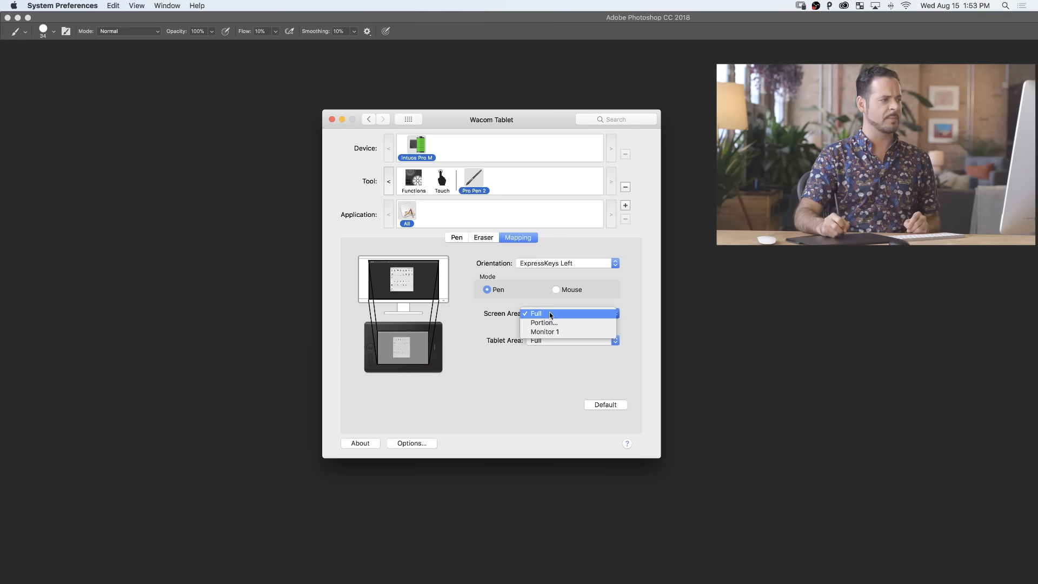
{"action": "left_click", "coordinate": [536, 313]}
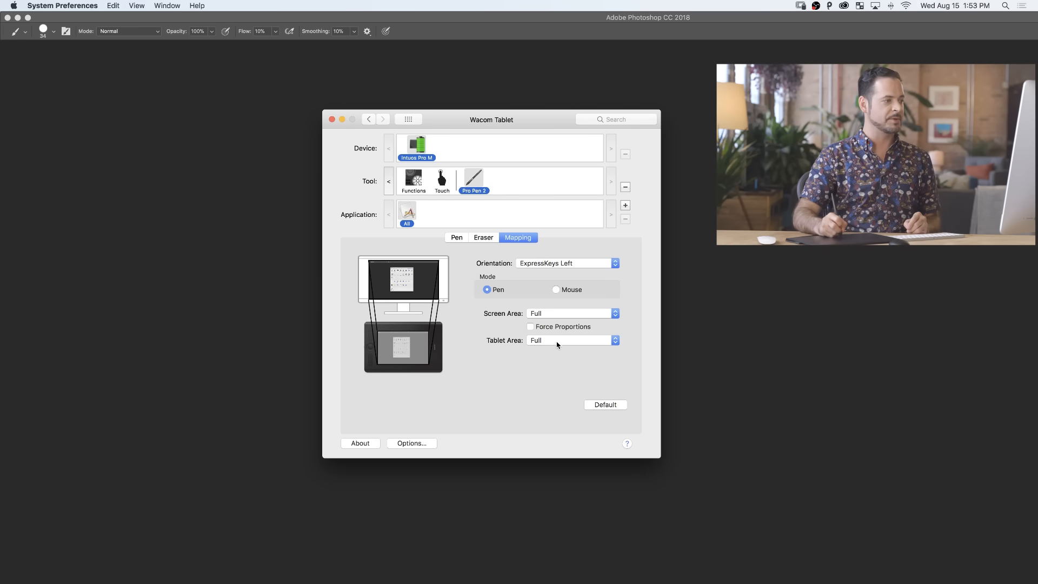
{"action": "left_click", "coordinate": [571, 340]}
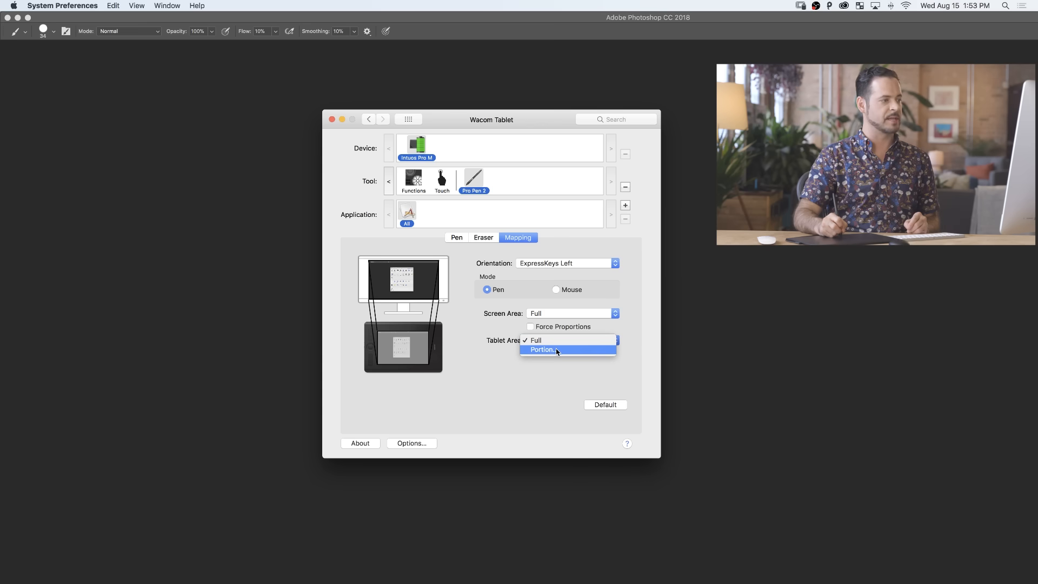
{"action": "left_click", "coordinate": [542, 350]}
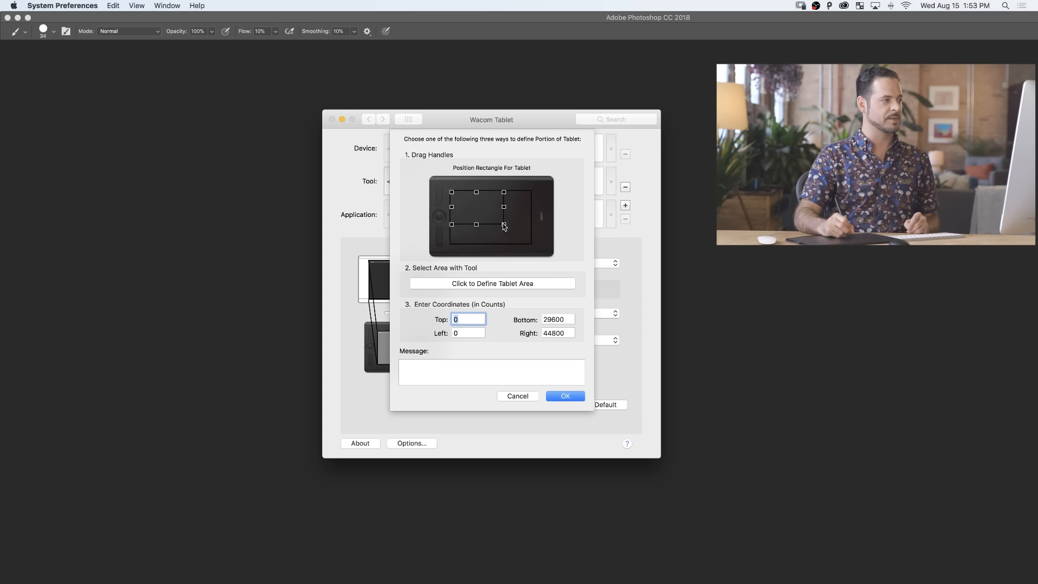
{"action": "left_click_drag", "start_coordinate": [503, 225], "coordinate": [475, 210]}
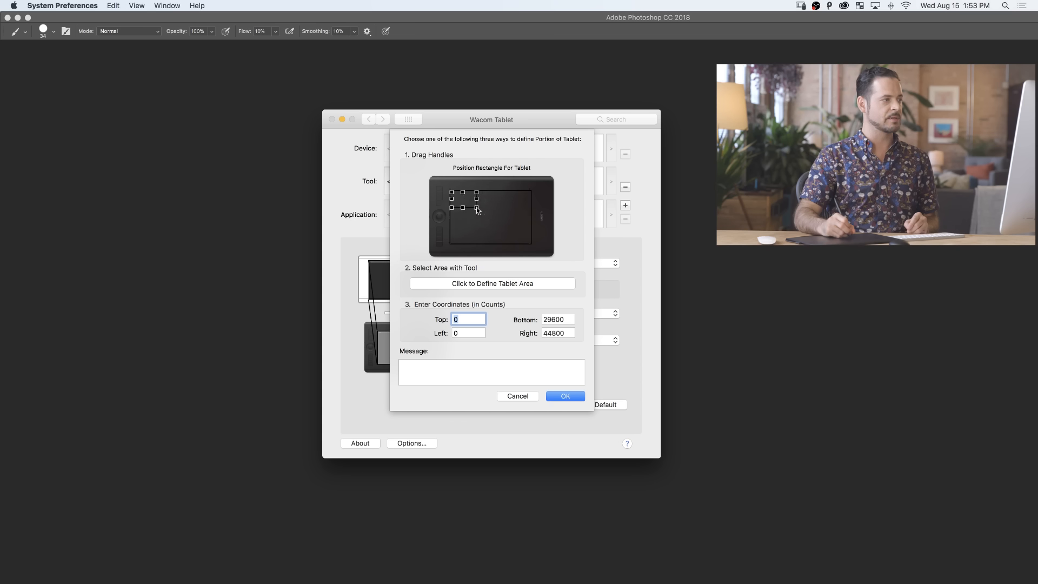
{"action": "left_click_drag", "start_coordinate": [476, 207], "coordinate": [462, 203]}
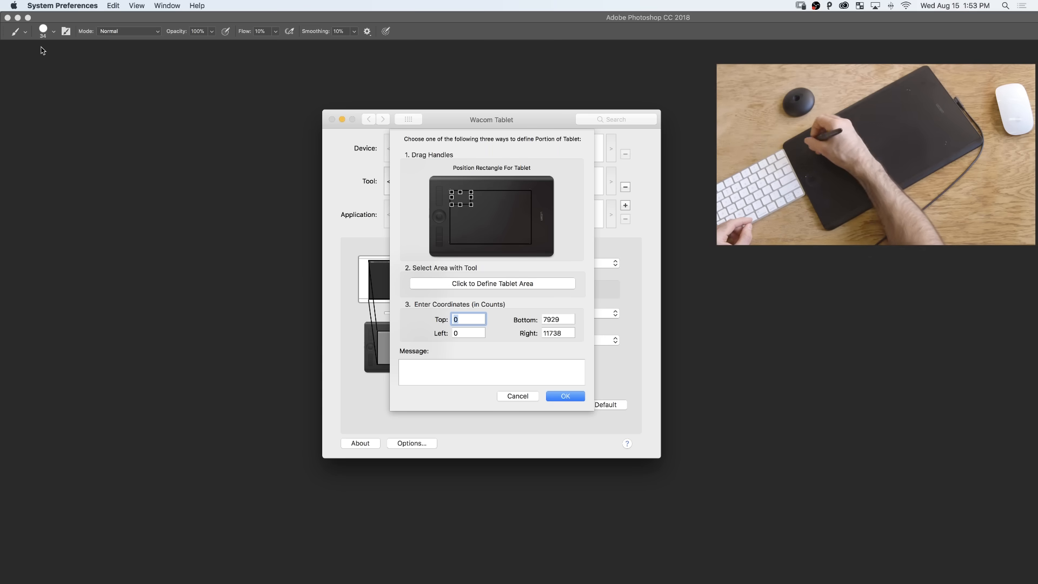
{"action": "mouse_move", "coordinate": [73, 216]}
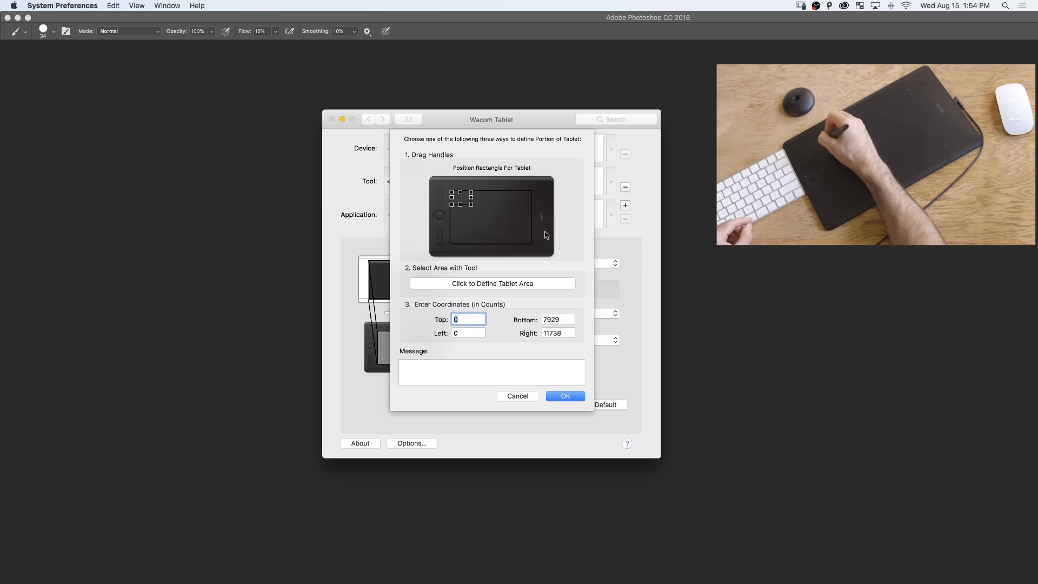
{"action": "mouse_move", "coordinate": [463, 205]}
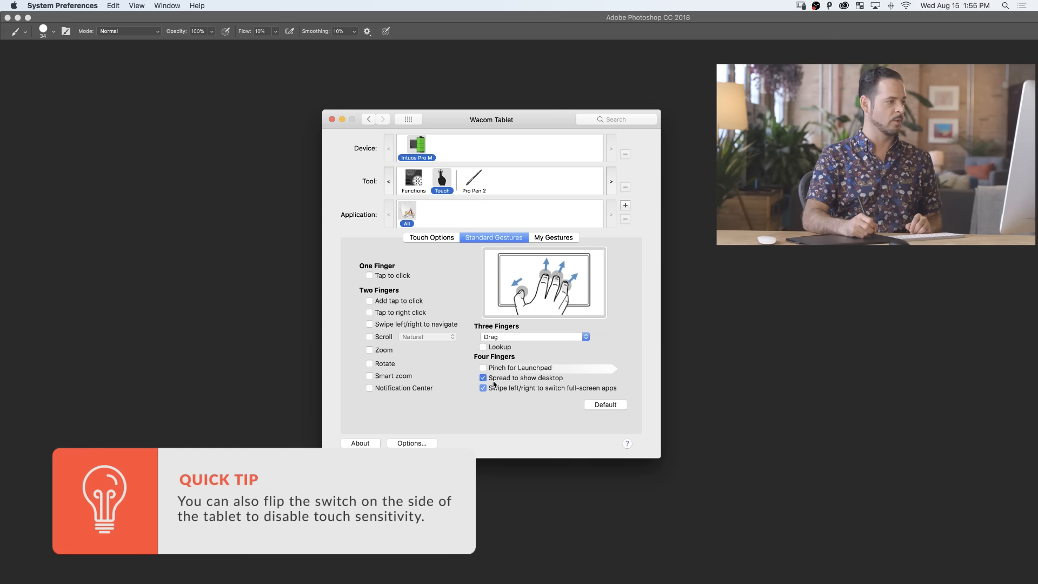
- On My Gestures, uncheck the Five Fingers Swipe down and Tap gestures
{"action": "left_click", "coordinate": [554, 237]}
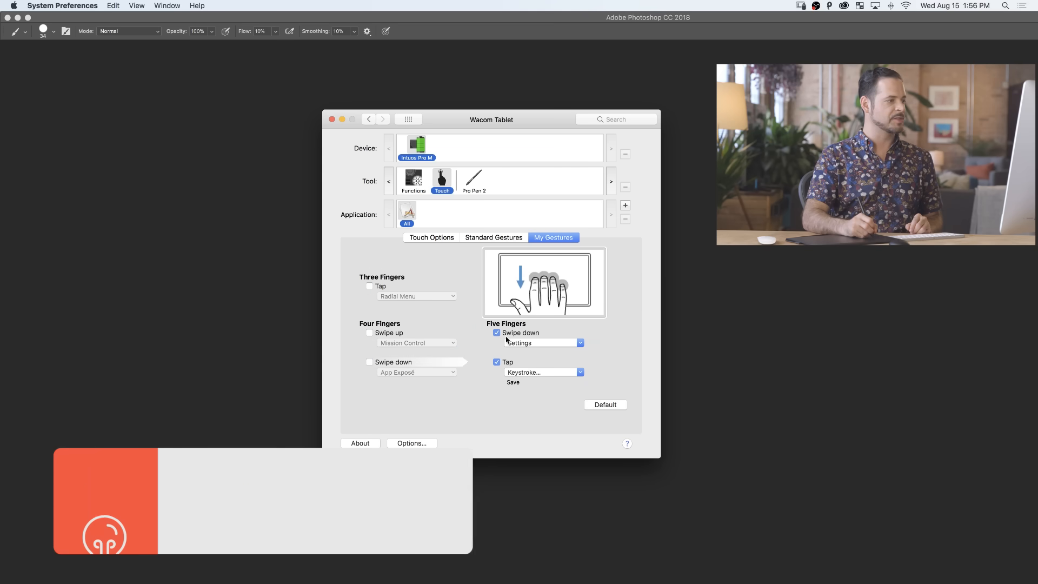
{"action": "left_click", "coordinate": [496, 333]}
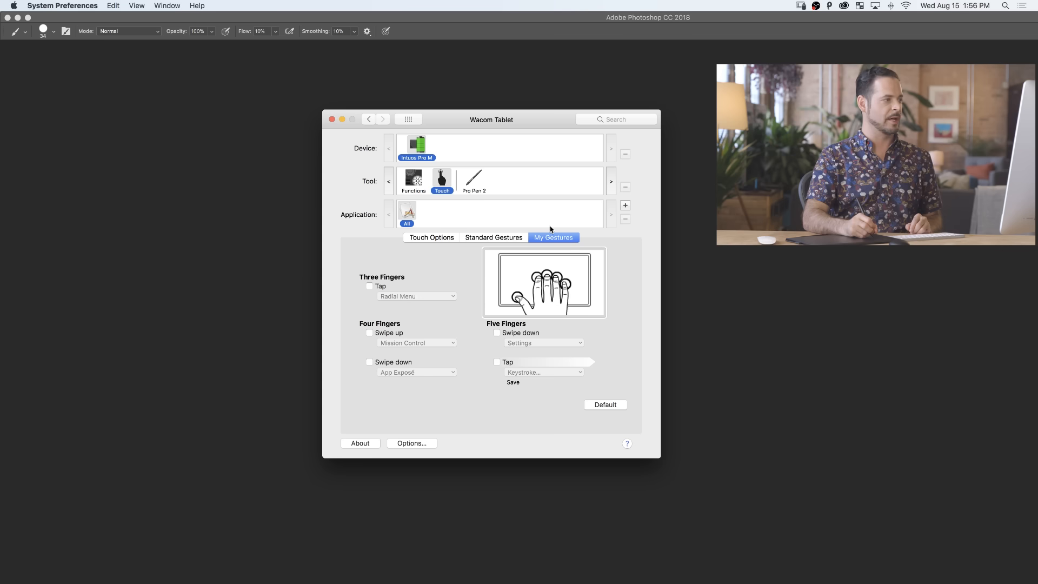
{"action": "left_click", "coordinate": [413, 179]}
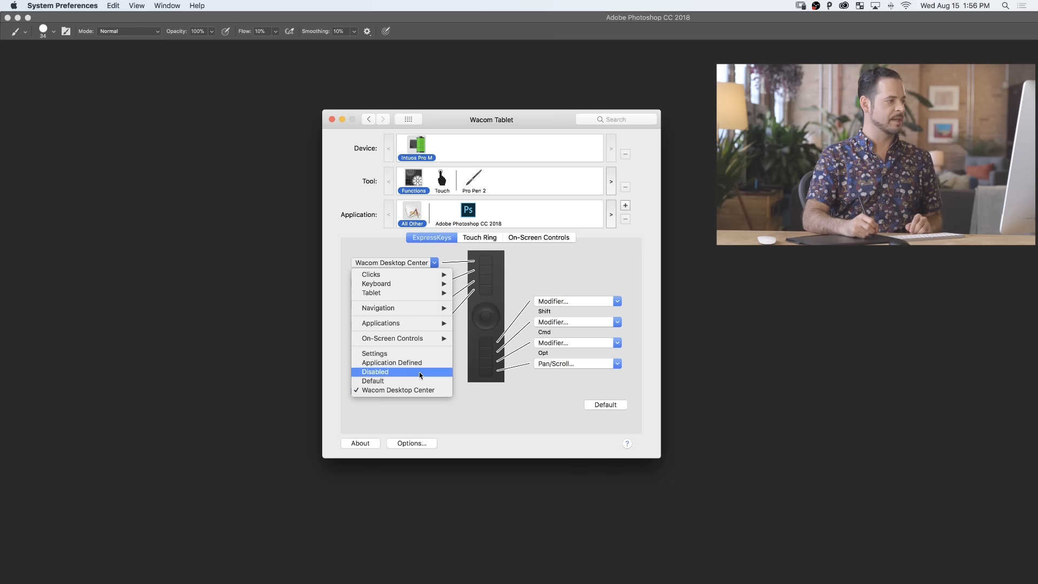
- Set the ExpressKeys and touch ring modes to Disabled for all other applications
{"action": "left_click", "coordinate": [374, 372]}
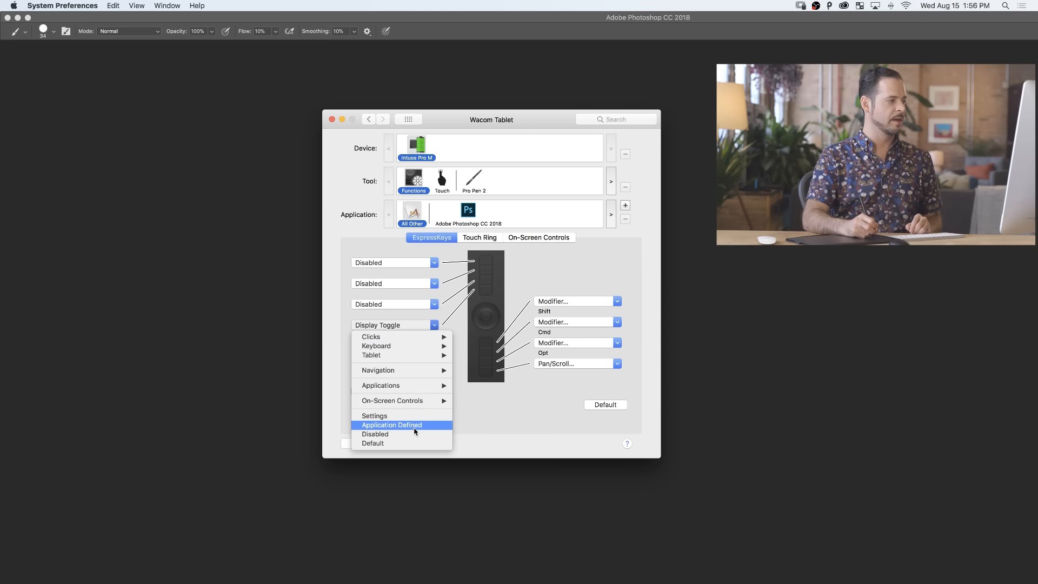
{"action": "left_click", "coordinate": [392, 424]}
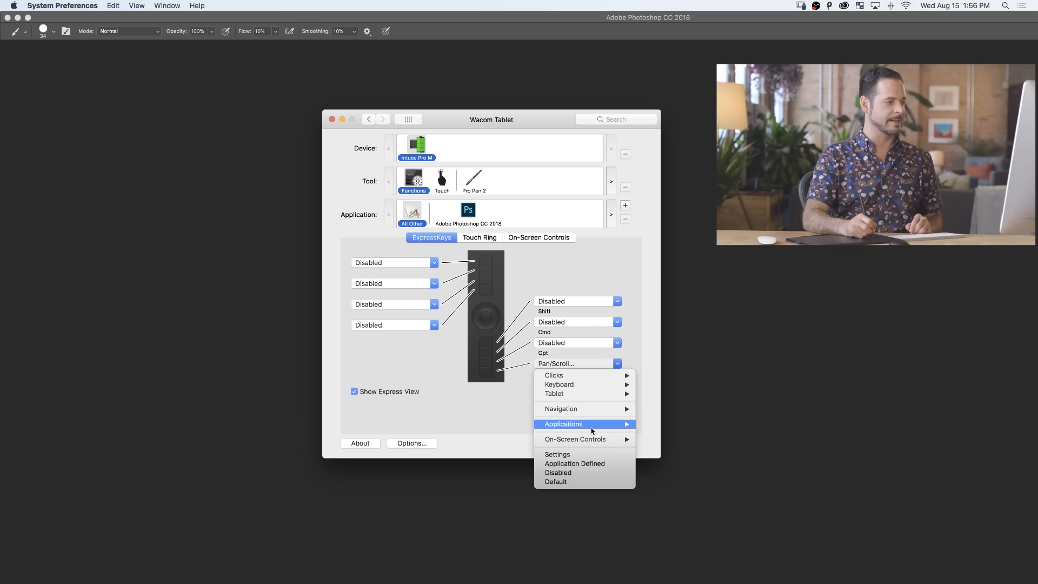
{"action": "left_click", "coordinate": [478, 236]}
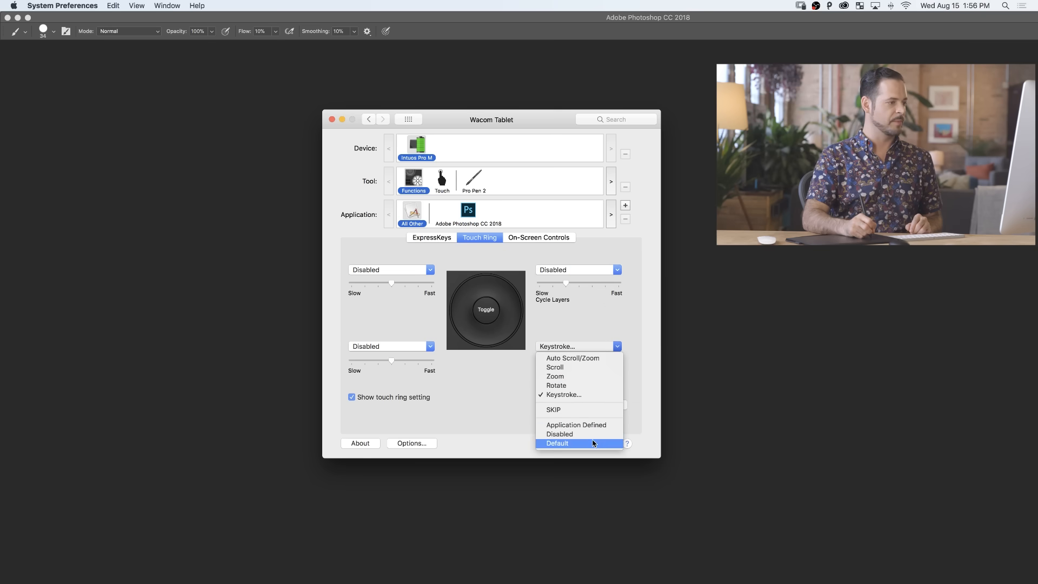
{"action": "left_click", "coordinate": [539, 237]}
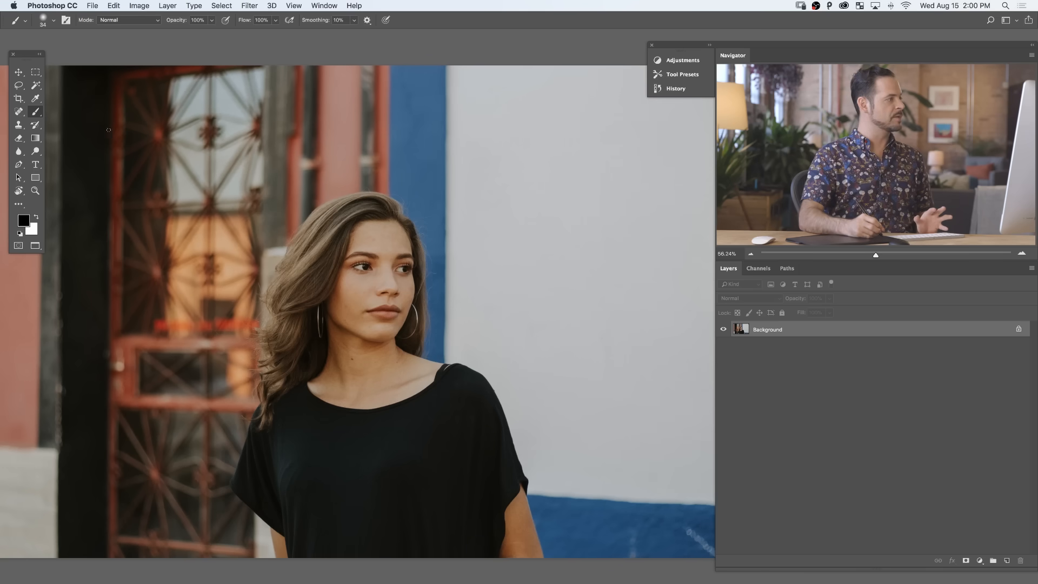
- Open Brush Settings and uncheck Shape Dynamics, Transfer and Smoothing
{"action": "left_click", "coordinate": [35, 112]}
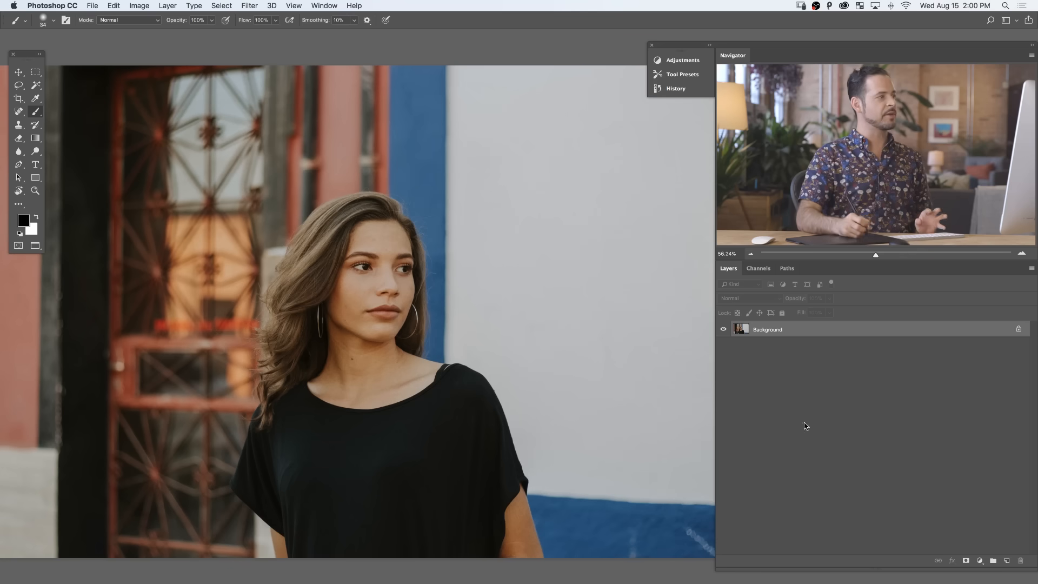
{"action": "left_click", "coordinate": [324, 6]}
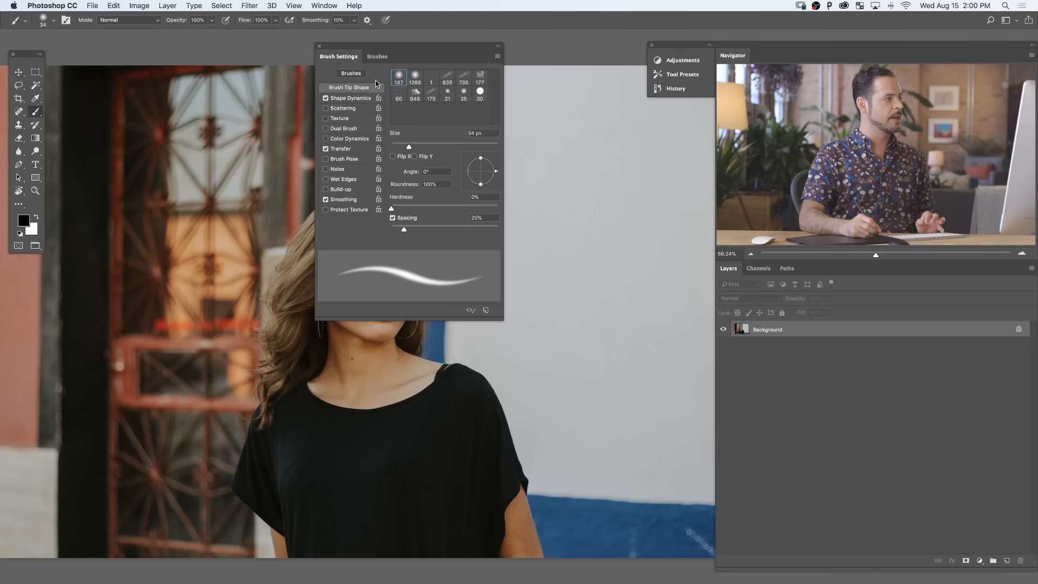
{"action": "left_click_drag", "start_coordinate": [409, 56], "coordinate": [184, 72]}
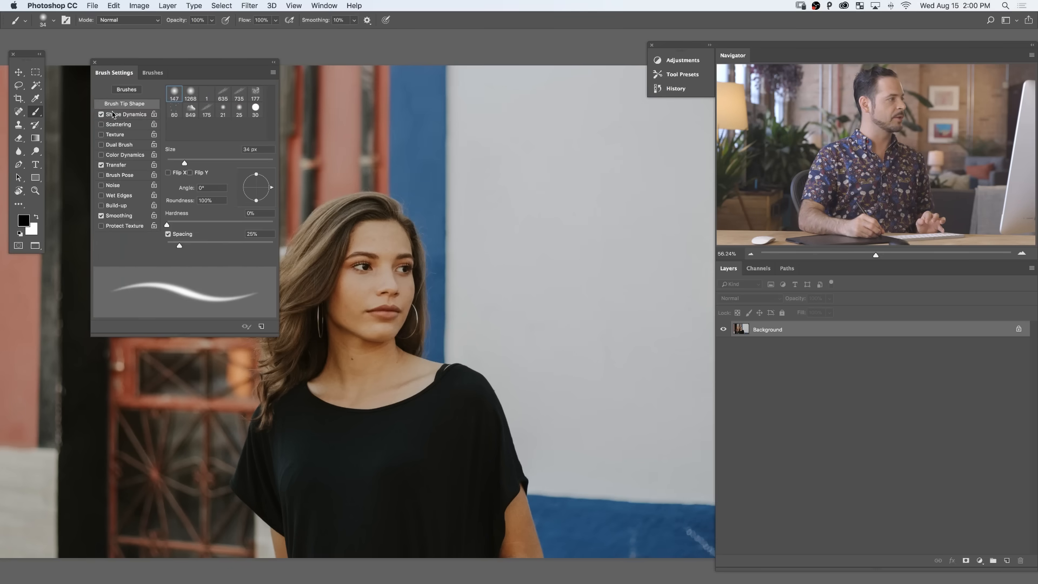
{"action": "left_click", "coordinate": [101, 114]}
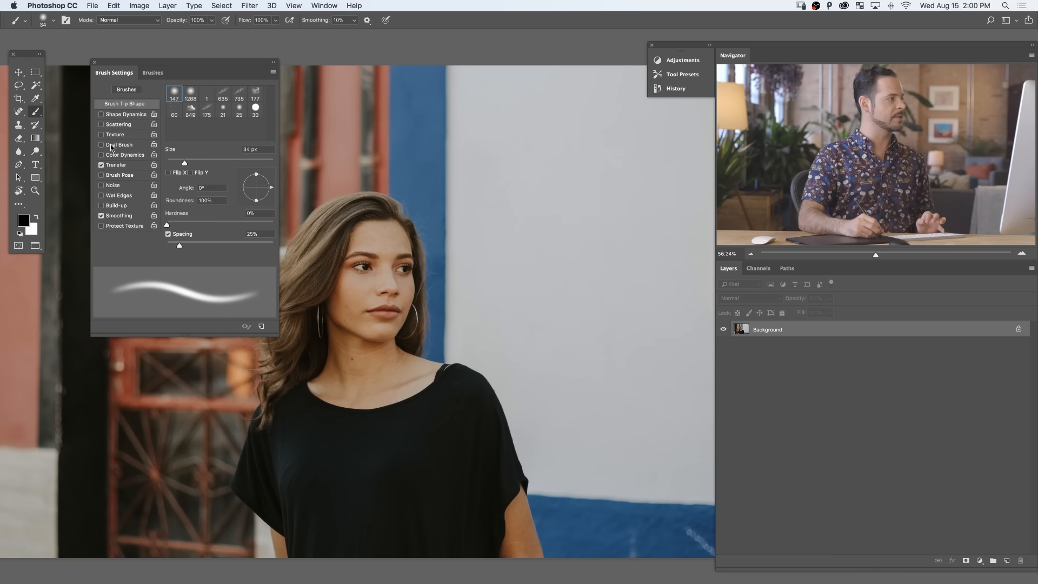
{"action": "left_click", "coordinate": [101, 215]}
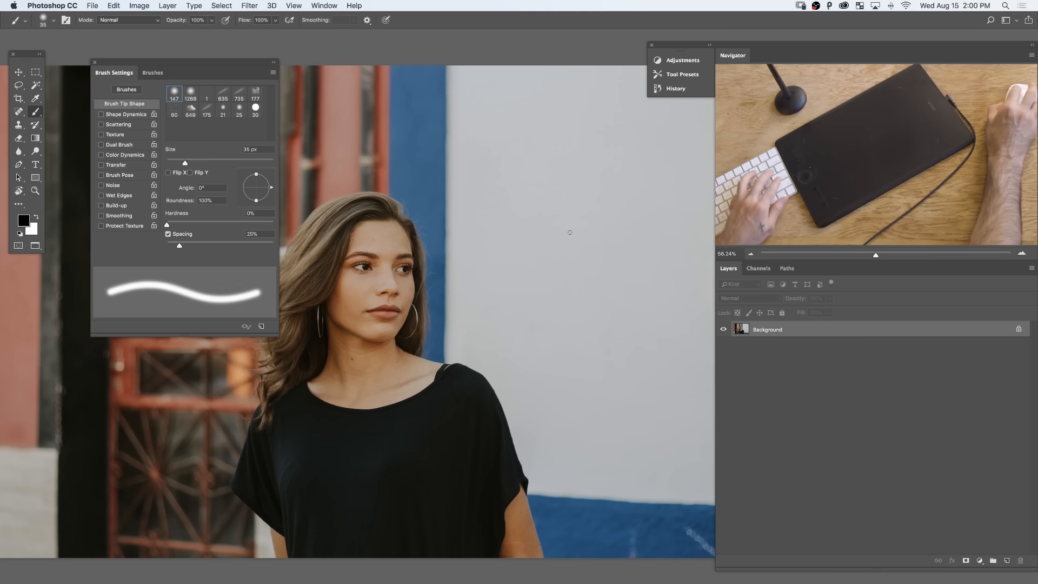
- Paint zigzag test strokes with the plain brush across the white wall
{"action": "left_click_drag", "start_coordinate": [507, 198], "coordinate": [603, 201]}
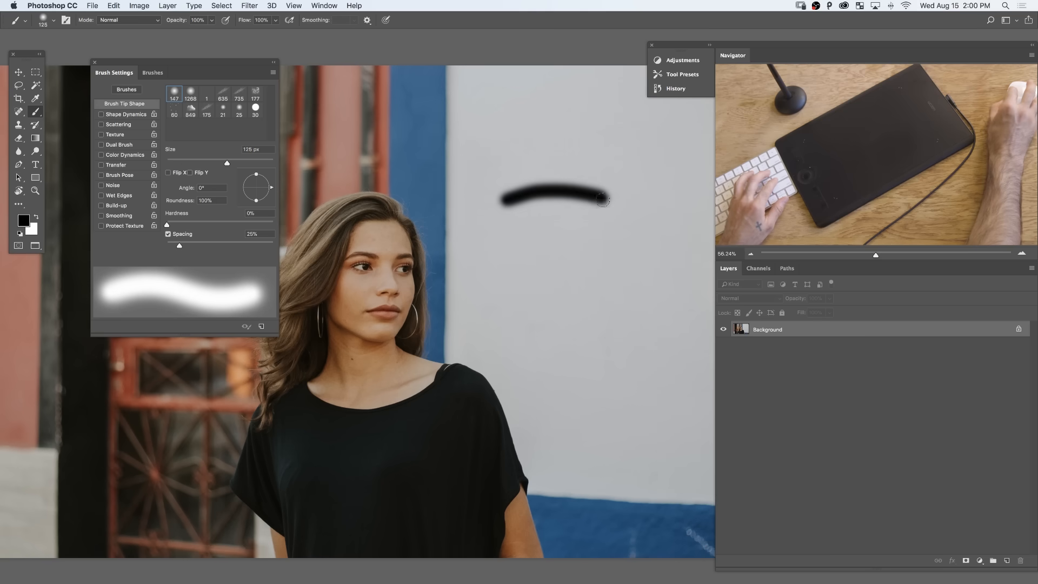
{"action": "left_click_drag", "start_coordinate": [596, 199], "coordinate": [583, 380]}
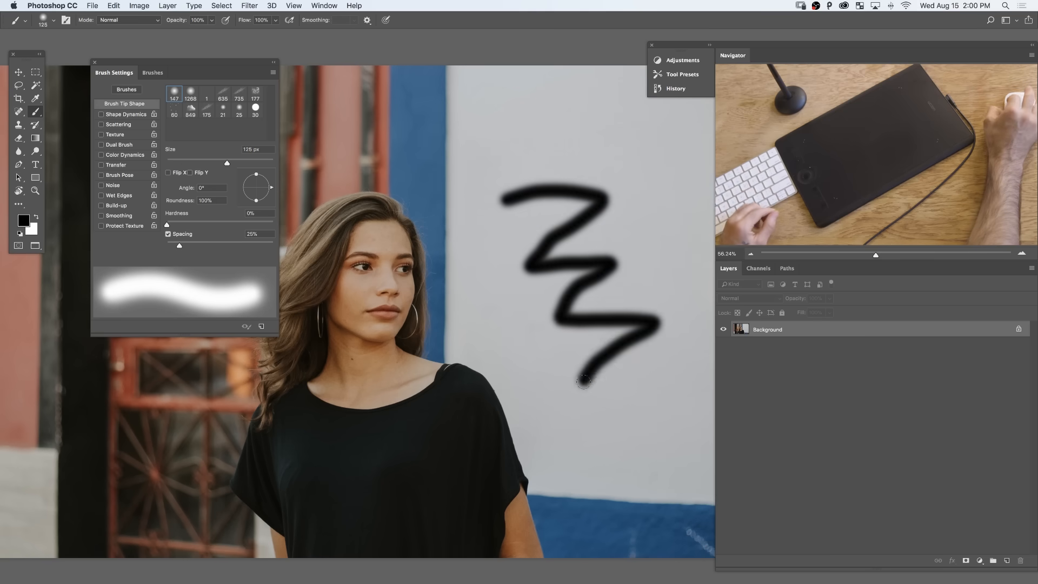
{"action": "left_click_drag", "start_coordinate": [583, 380], "coordinate": [642, 417]}
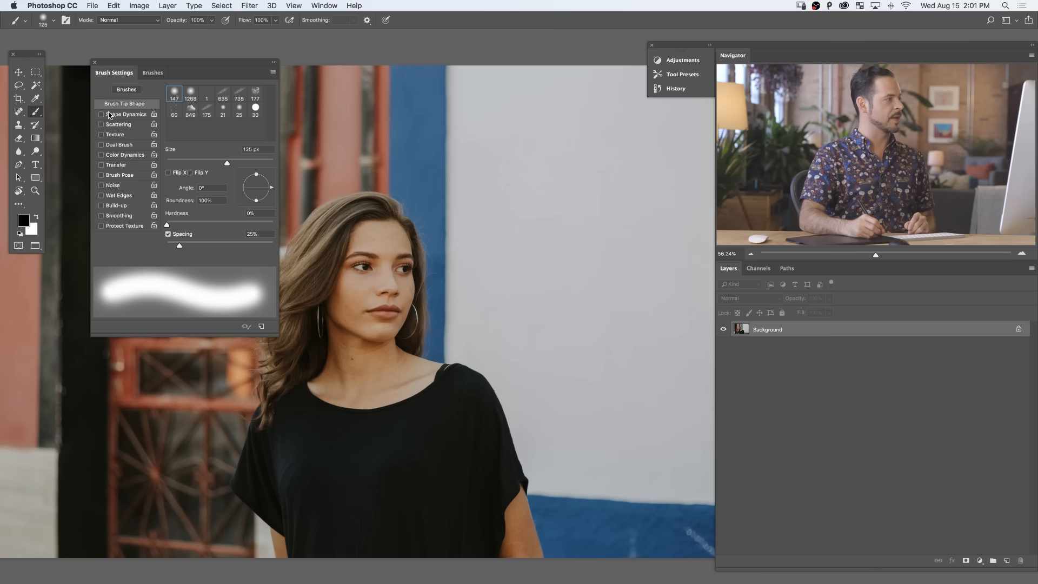
{"action": "left_click", "coordinate": [101, 114]}
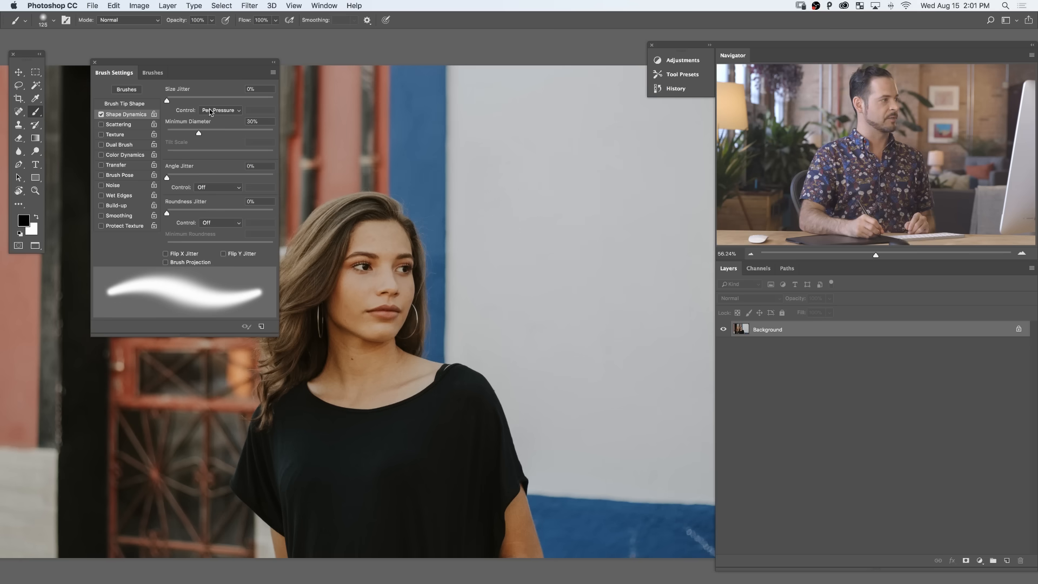
{"action": "left_click", "coordinate": [220, 109]}
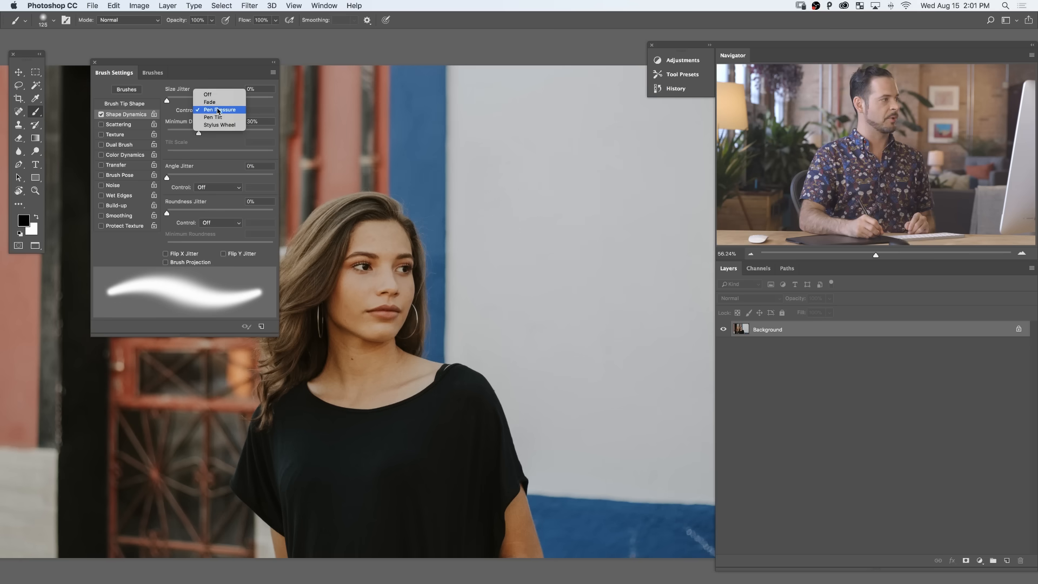
{"action": "left_click", "coordinate": [213, 109]}
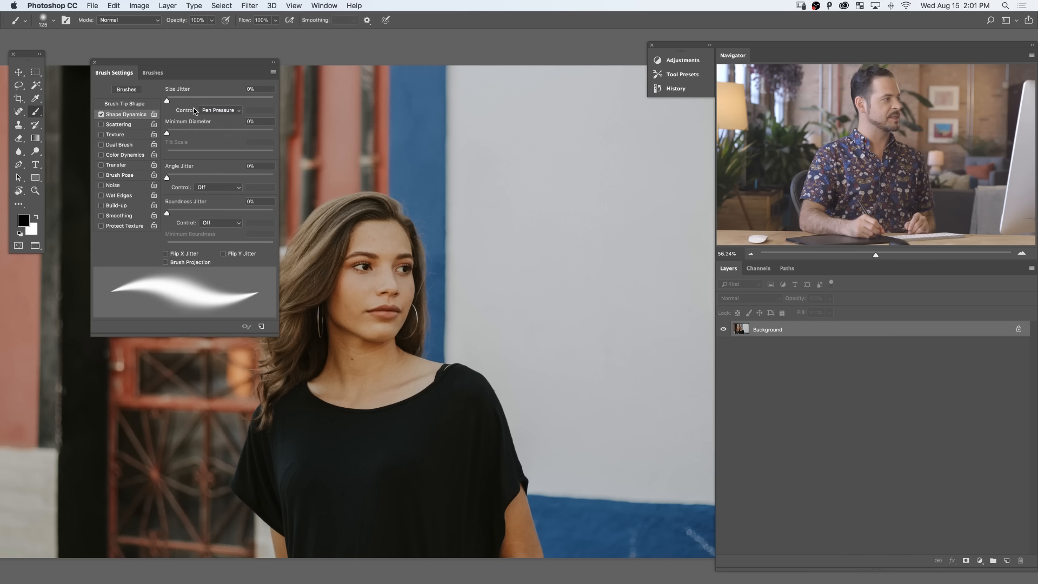
{"action": "left_click", "coordinate": [219, 110]}
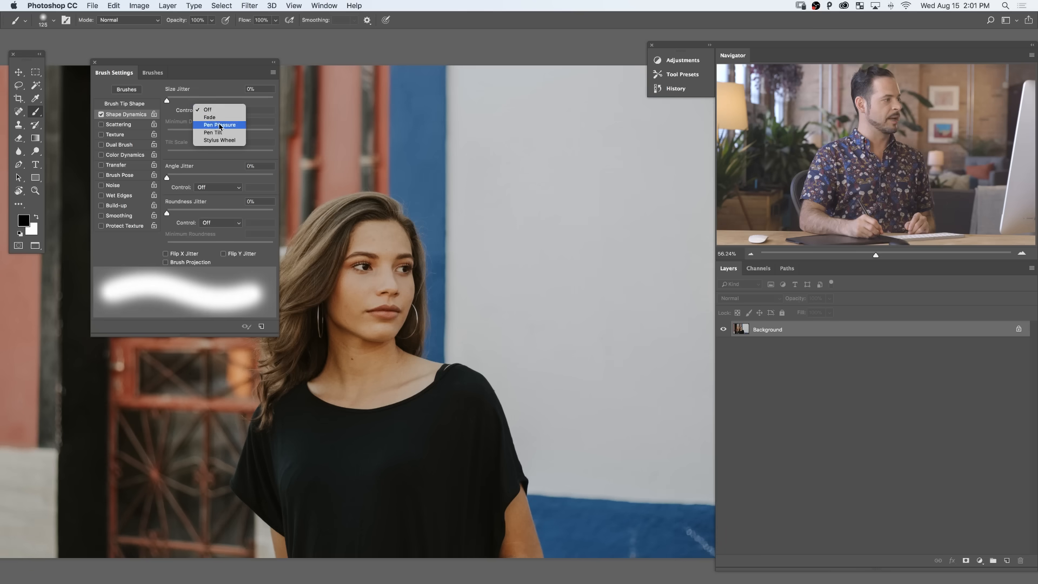
{"action": "left_click", "coordinate": [219, 124]}
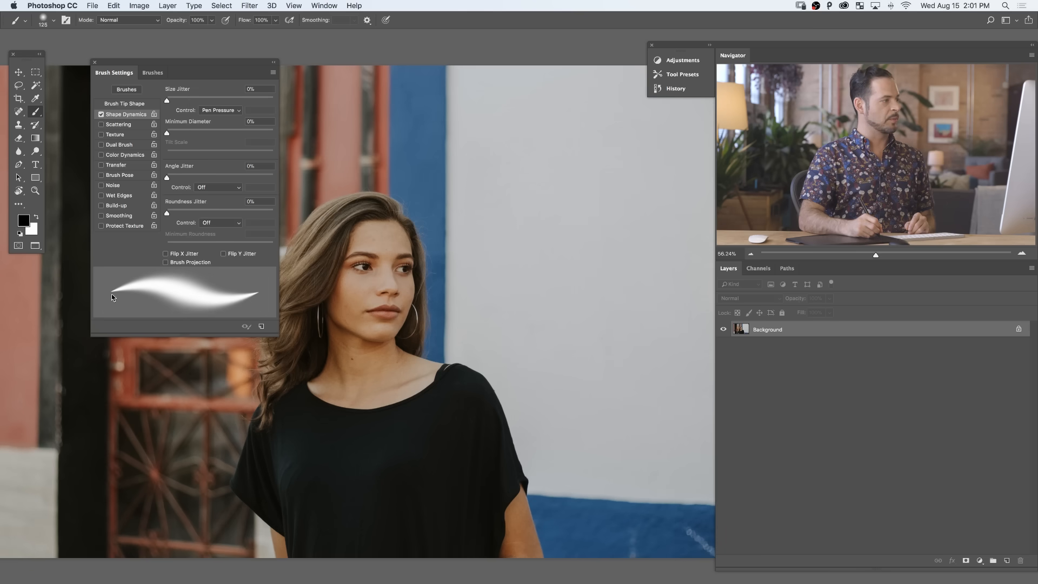
{"action": "mouse_move", "coordinate": [222, 303]}
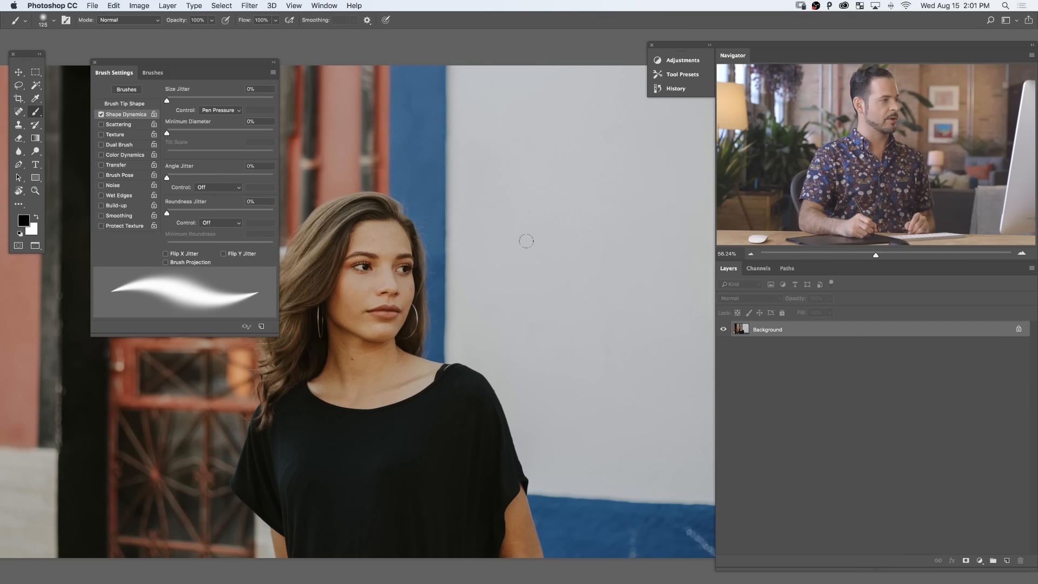
{"action": "left_click_drag", "start_coordinate": [523, 212], "coordinate": [579, 254]}
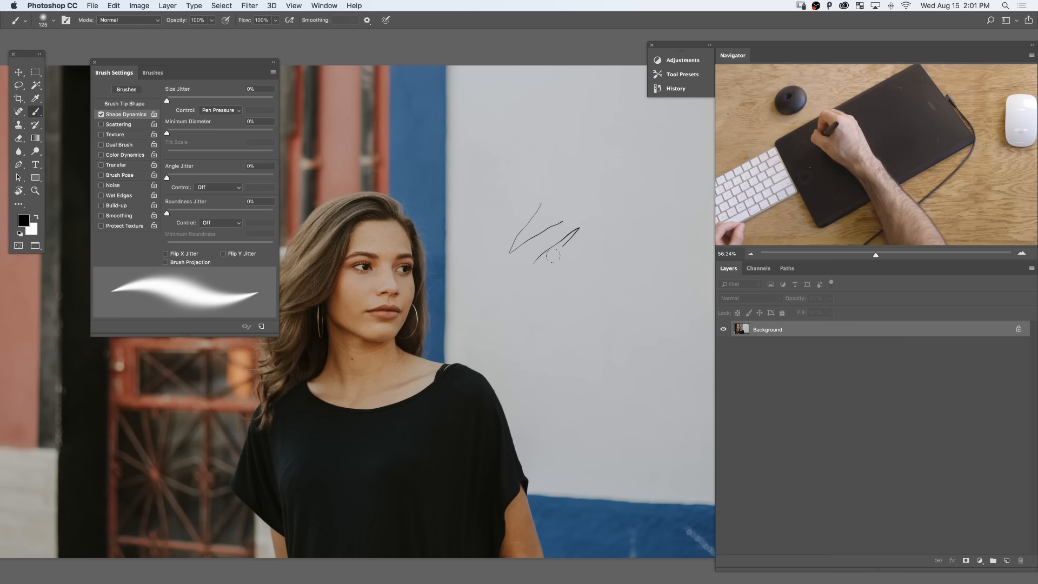
{"action": "left_click_drag", "start_coordinate": [543, 248], "coordinate": [574, 325]}
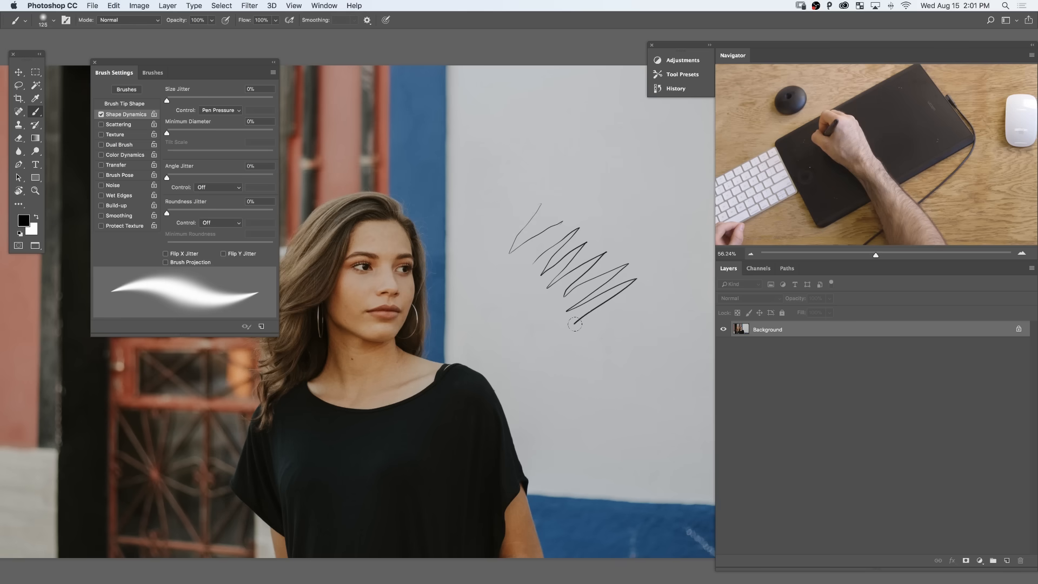
{"action": "left_click_drag", "start_coordinate": [573, 325], "coordinate": [622, 421]}
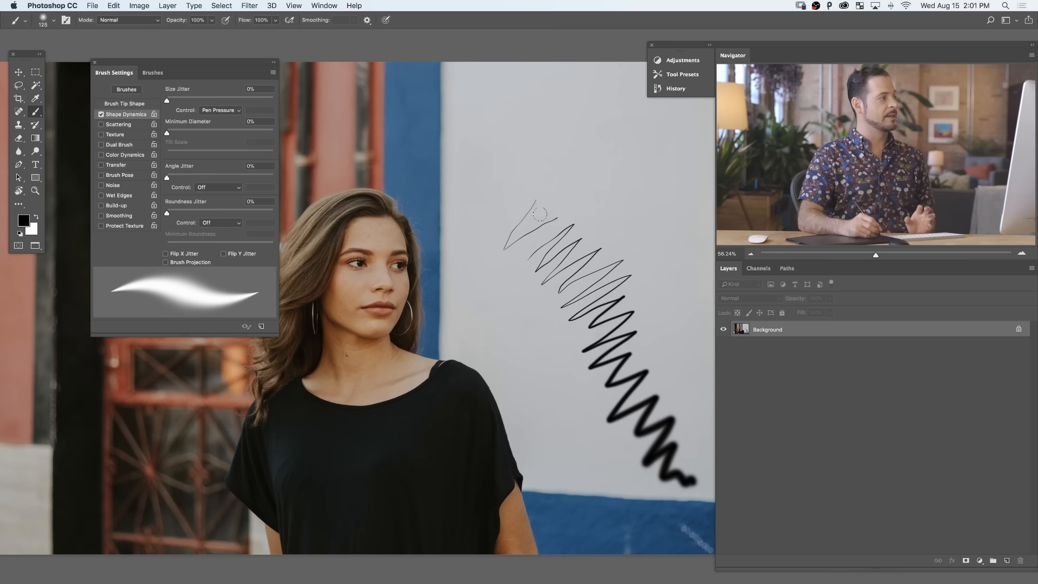
{"action": "key", "text": "cmd+z"}
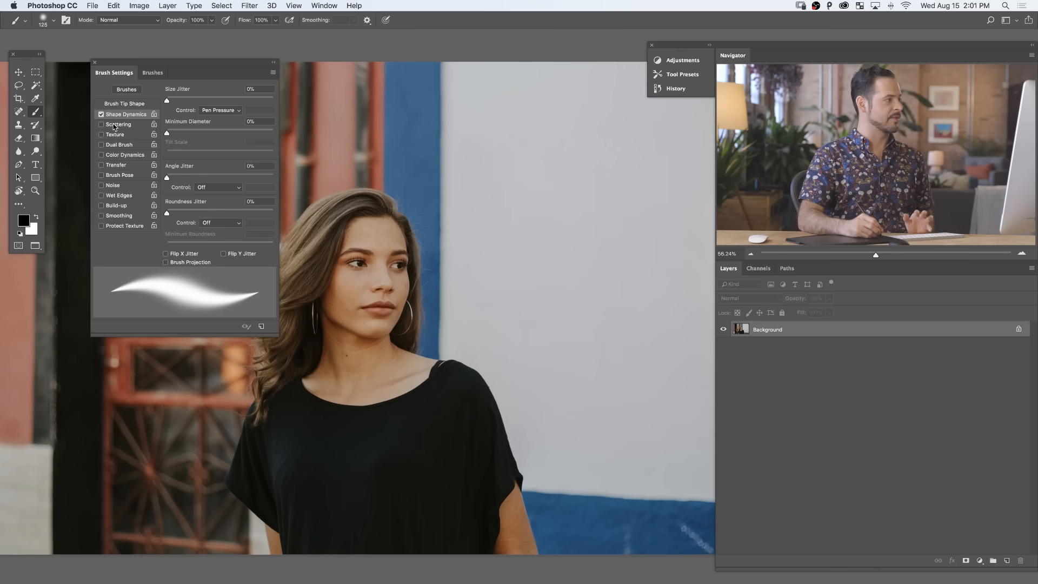
{"action": "left_click", "coordinate": [118, 124]}
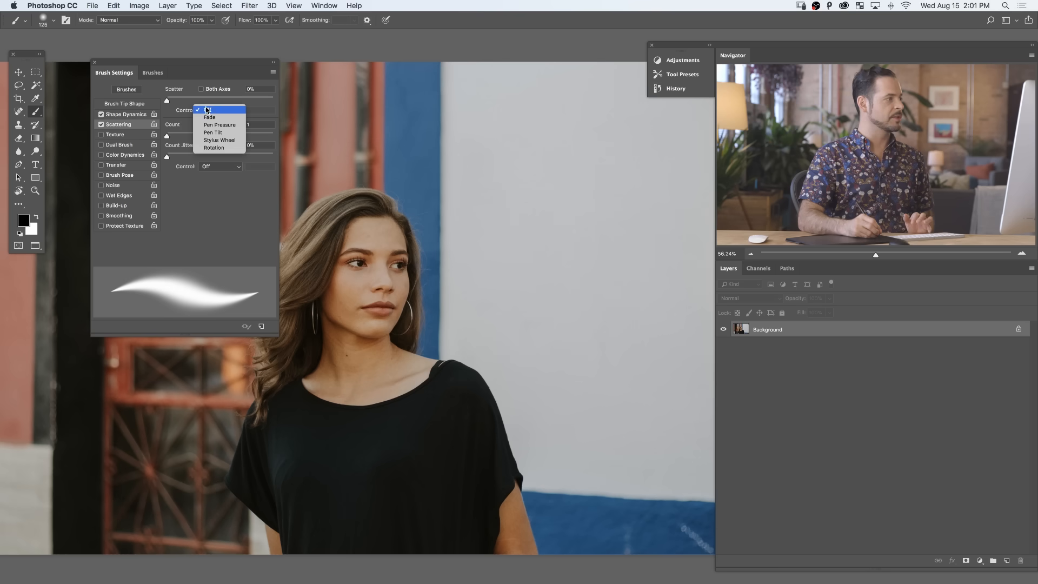
- Tie scatter to Pen Pressure at about 313%, test a stroke, then disable Scattering
{"action": "left_click", "coordinate": [219, 124]}
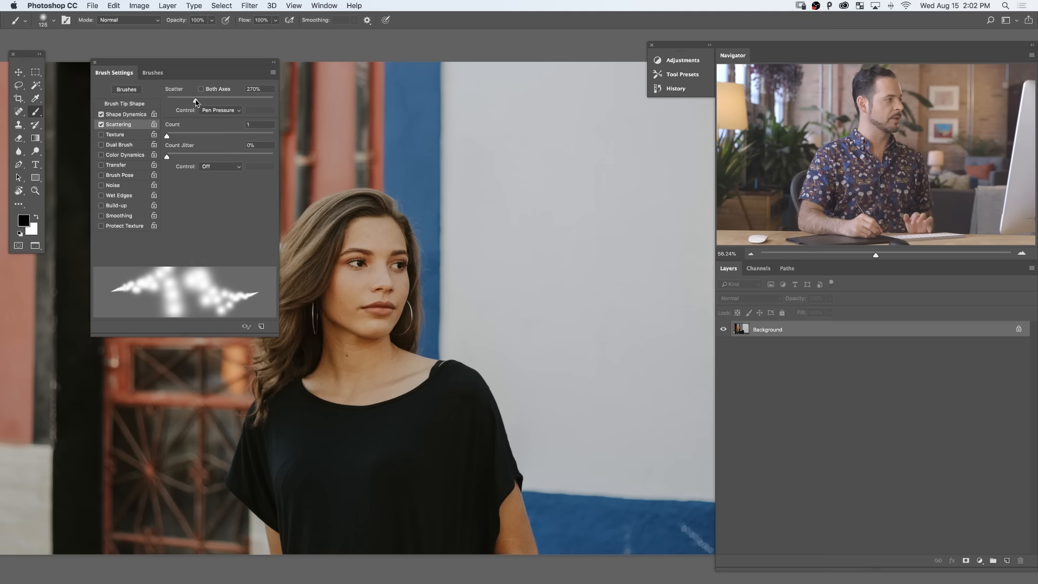
{"action": "left_click_drag", "start_coordinate": [195, 99], "coordinate": [225, 100]}
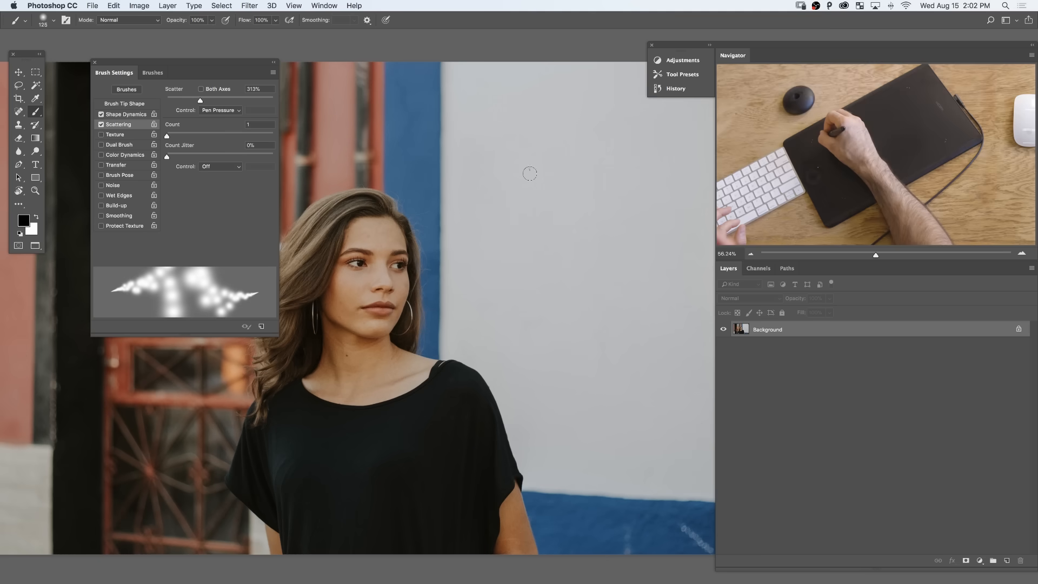
{"action": "left_click_drag", "start_coordinate": [530, 174], "coordinate": [568, 226]}
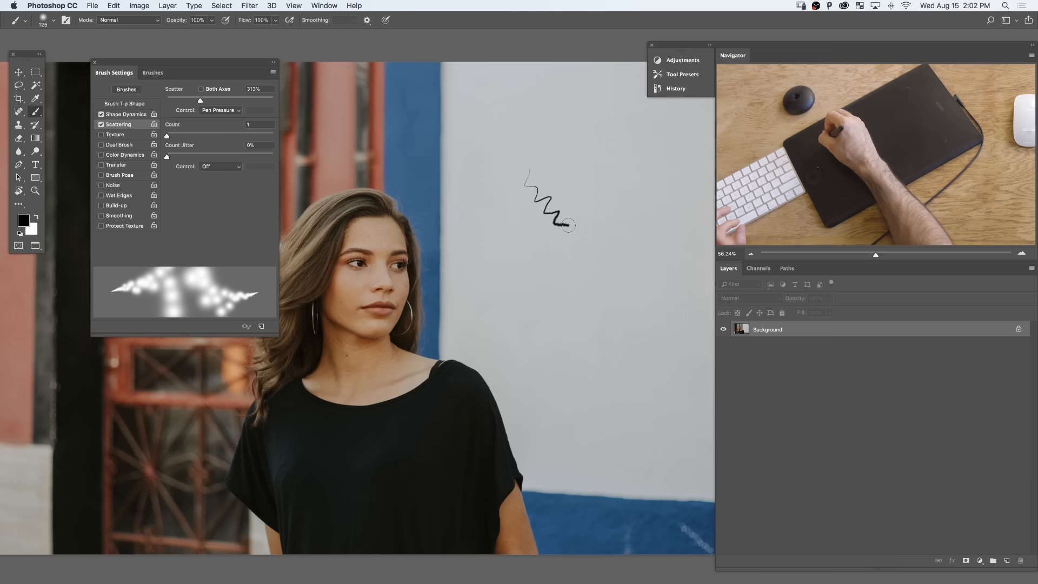
{"action": "left_click_drag", "start_coordinate": [563, 225], "coordinate": [629, 354]}
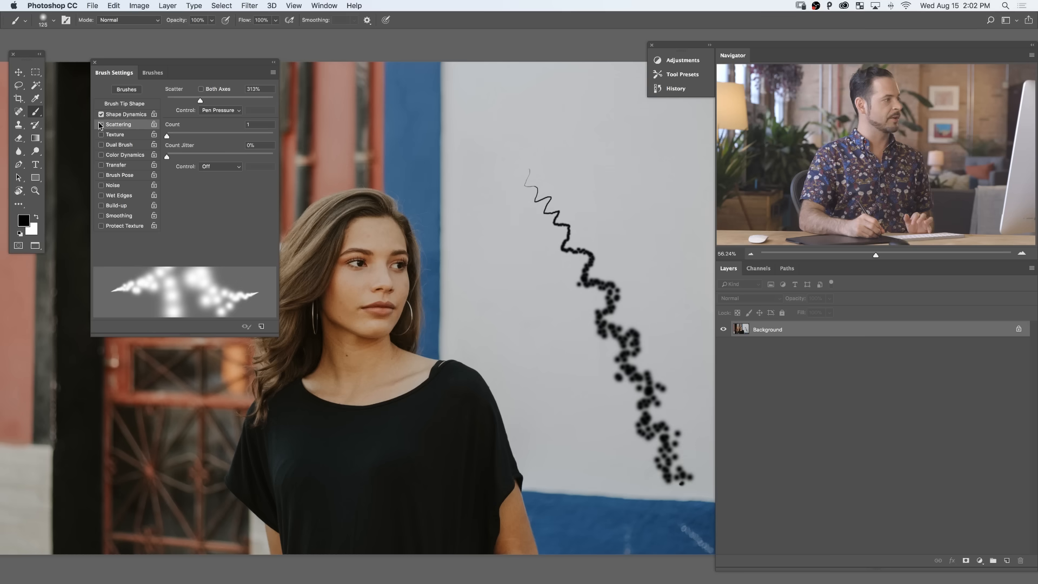
{"action": "left_click", "coordinate": [101, 165]}
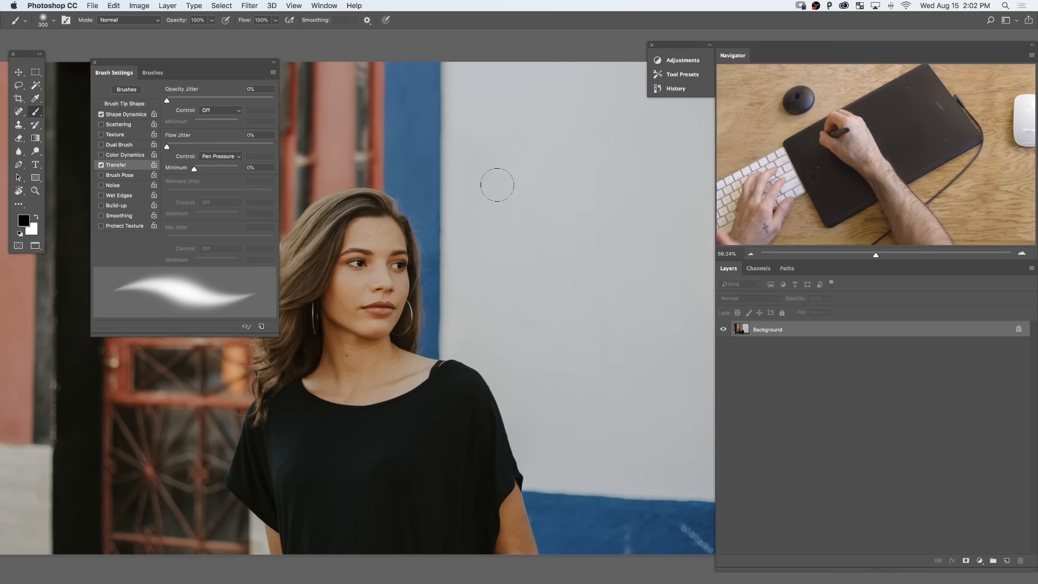
- Paint flow test strokes on the wall with the pressure-controlled brush
{"action": "left_click_drag", "start_coordinate": [497, 184], "coordinate": [571, 230]}
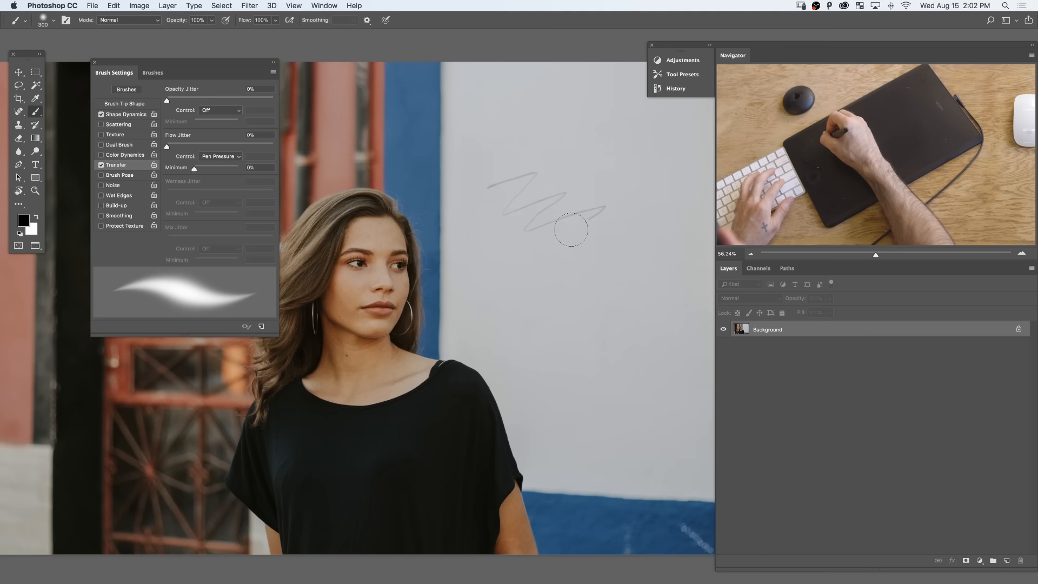
{"action": "left_click_drag", "start_coordinate": [569, 228], "coordinate": [616, 341]}
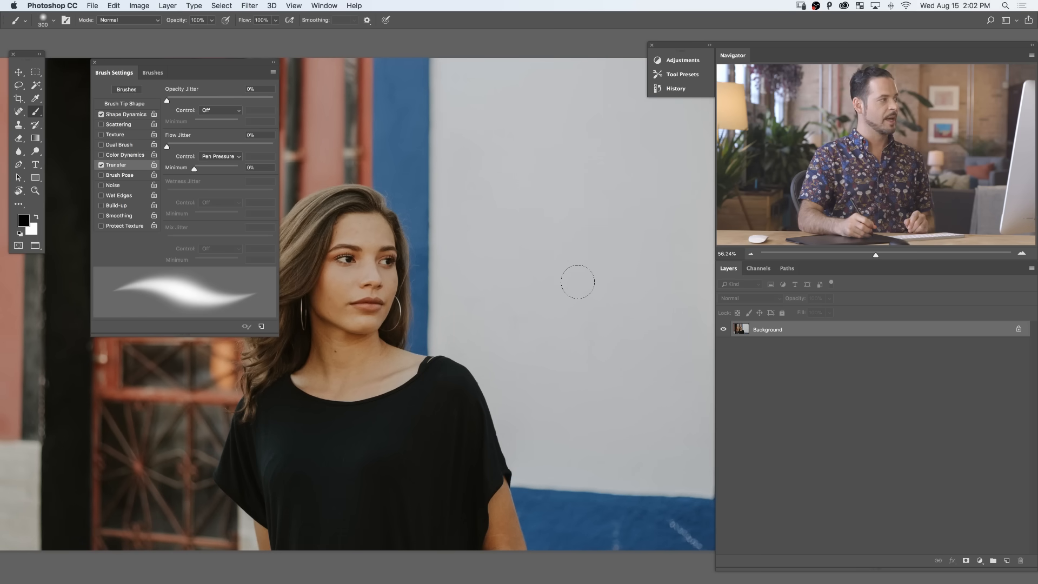
{"action": "mouse_move", "coordinate": [469, 166]}
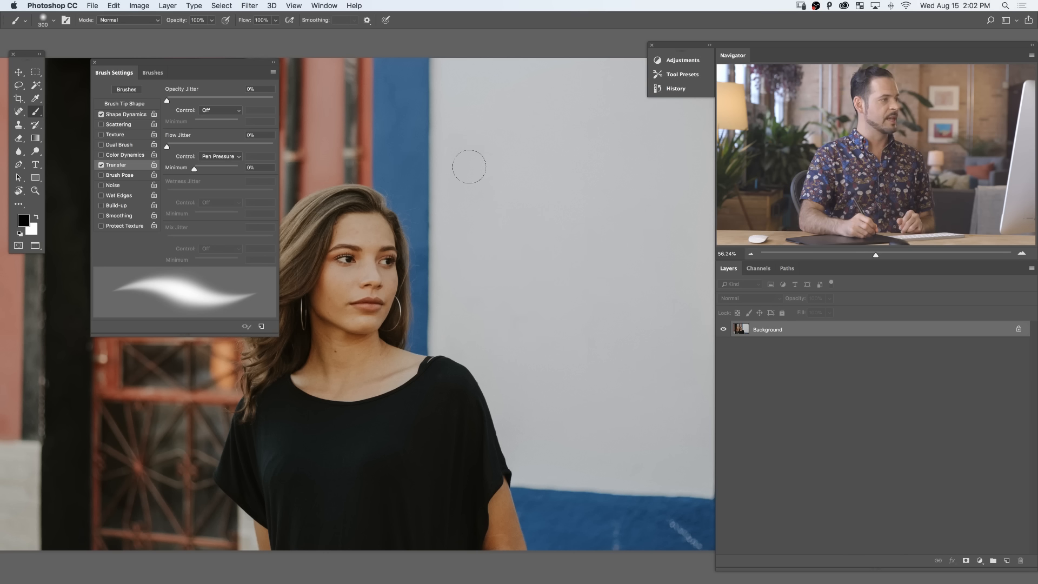
{"action": "left_click_drag", "start_coordinate": [469, 166], "coordinate": [574, 342]}
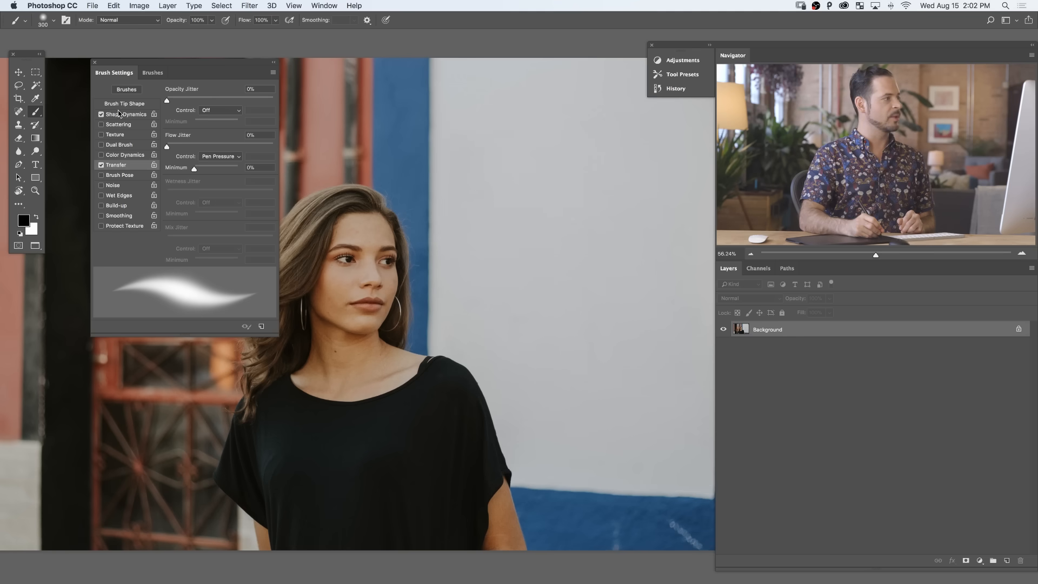
- Set Shape Dynamics Minimum Diameter to about 35% and test with soft grey strokes
{"action": "left_click", "coordinate": [124, 114]}
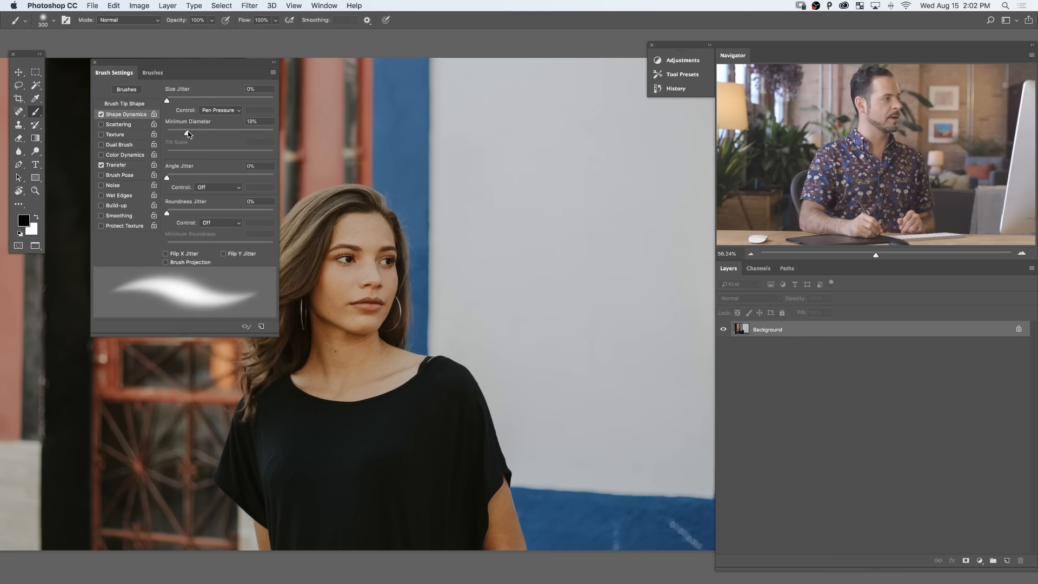
{"action": "left_click_drag", "start_coordinate": [167, 135], "coordinate": [217, 135]}
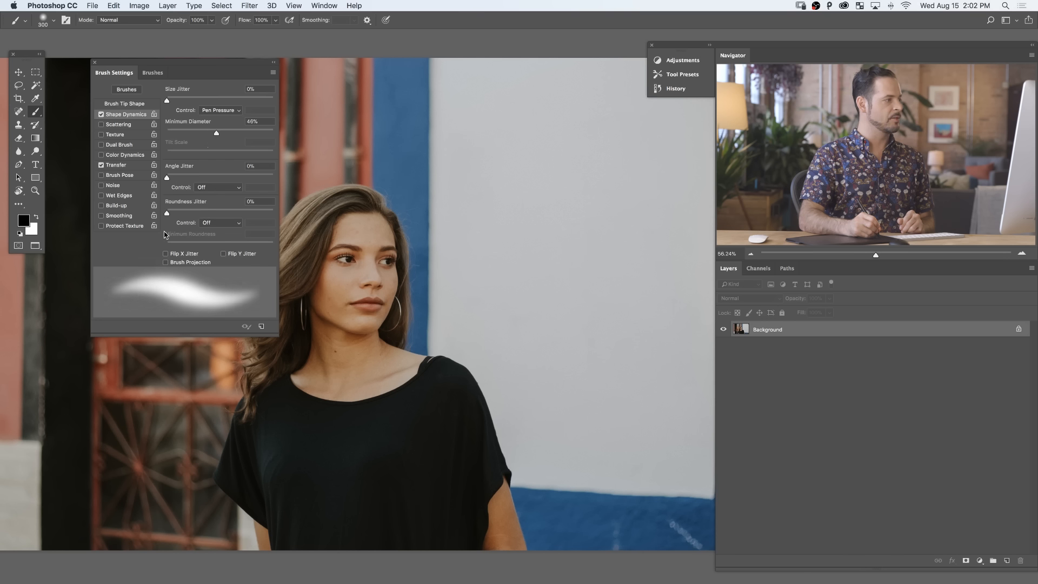
{"action": "left_click_drag", "start_coordinate": [216, 135], "coordinate": [197, 135]}
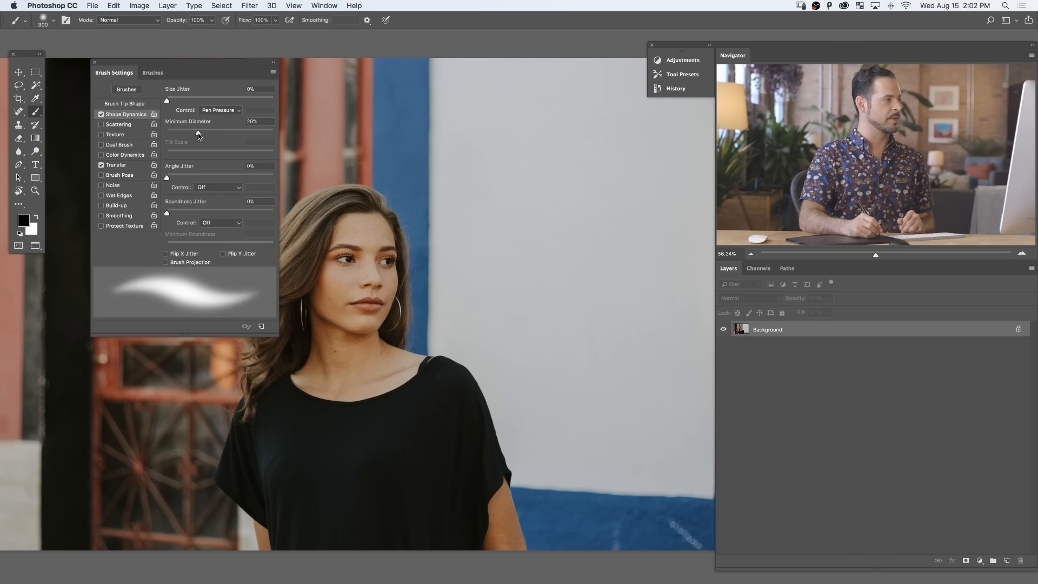
{"action": "left_click_drag", "start_coordinate": [175, 141], "coordinate": [205, 133]}
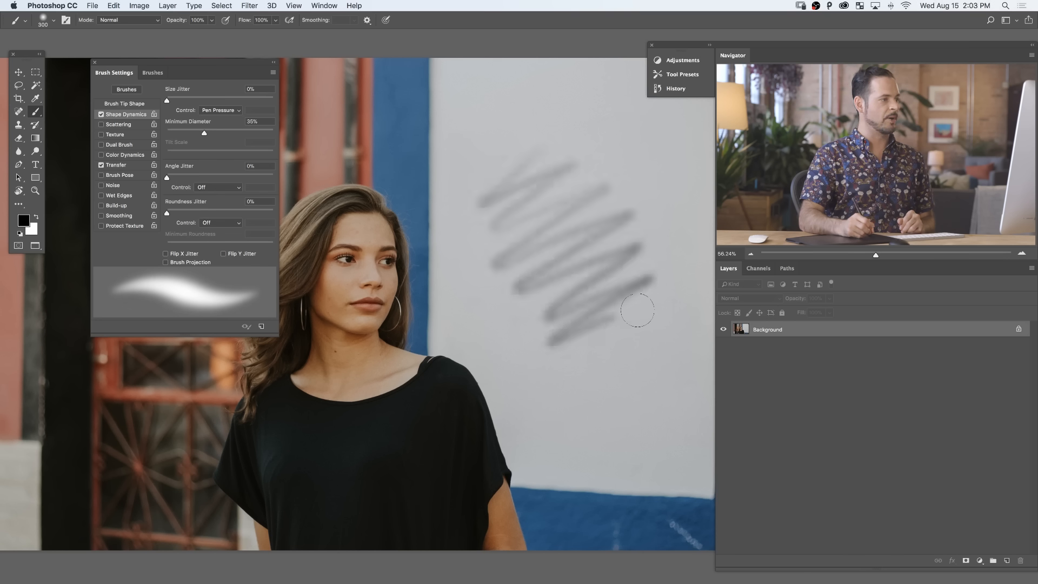
{"action": "left_click_drag", "start_coordinate": [626, 312], "coordinate": [702, 470]}
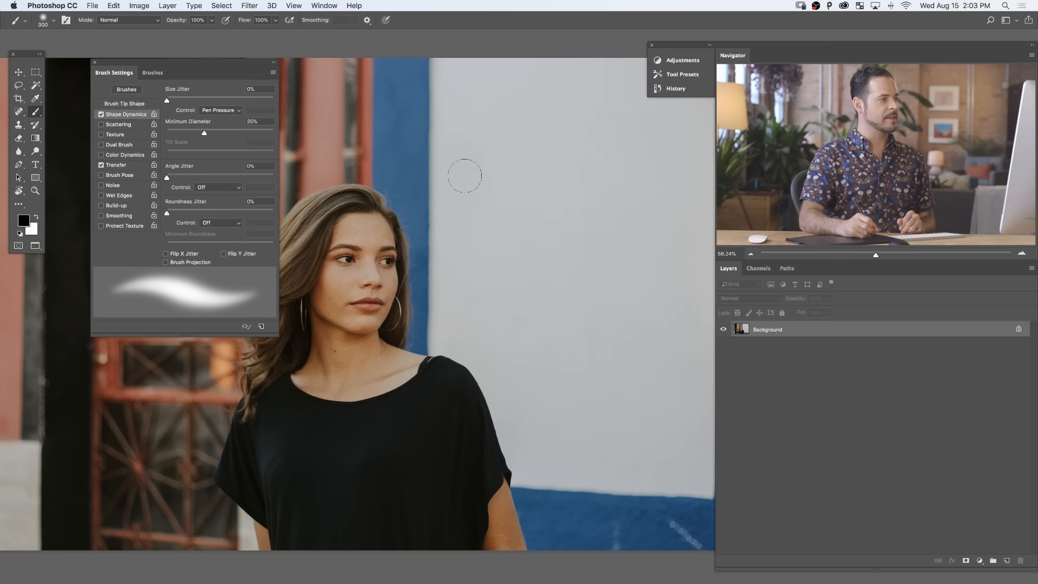
{"action": "left_click_drag", "start_coordinate": [466, 172], "coordinate": [599, 295]}
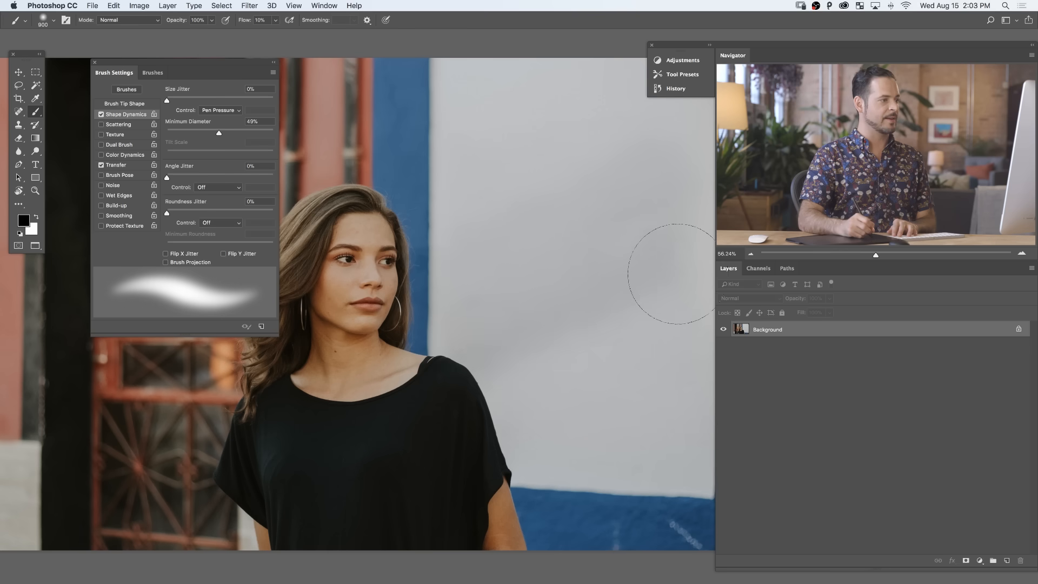
- Paint soft low-flow shading across the wall, darkening the lower right and upper areas
{"action": "left_click_drag", "start_coordinate": [669, 275], "coordinate": [576, 463]}
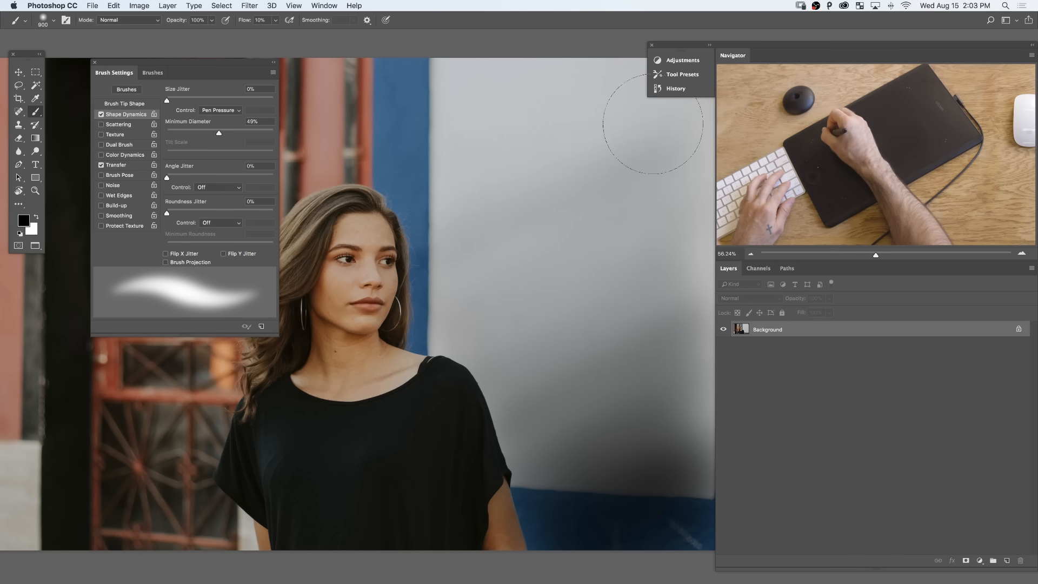
{"action": "mouse_move", "coordinate": [668, 288]}
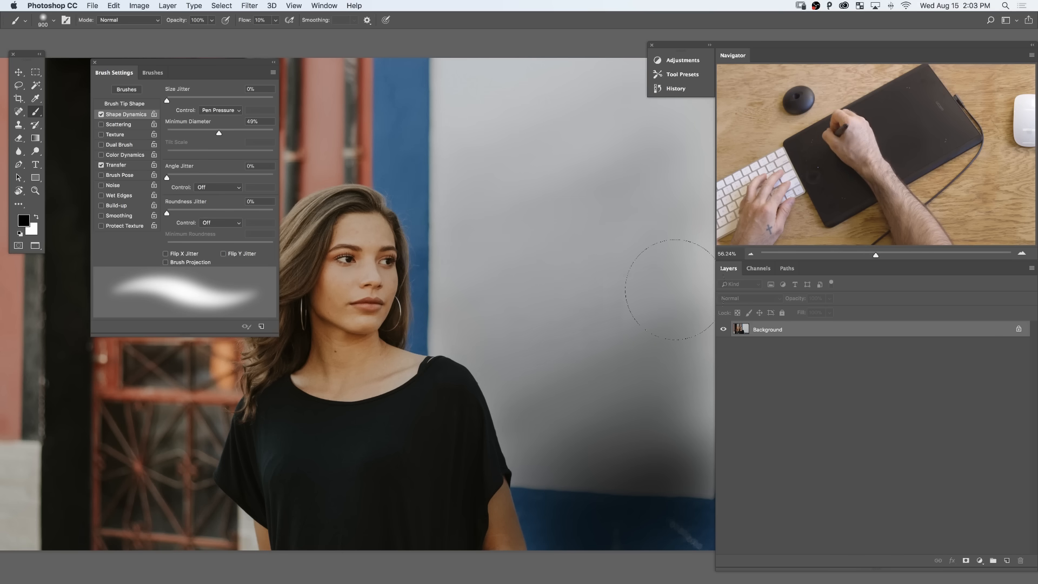
{"action": "left_click_drag", "start_coordinate": [669, 288], "coordinate": [509, 489]}
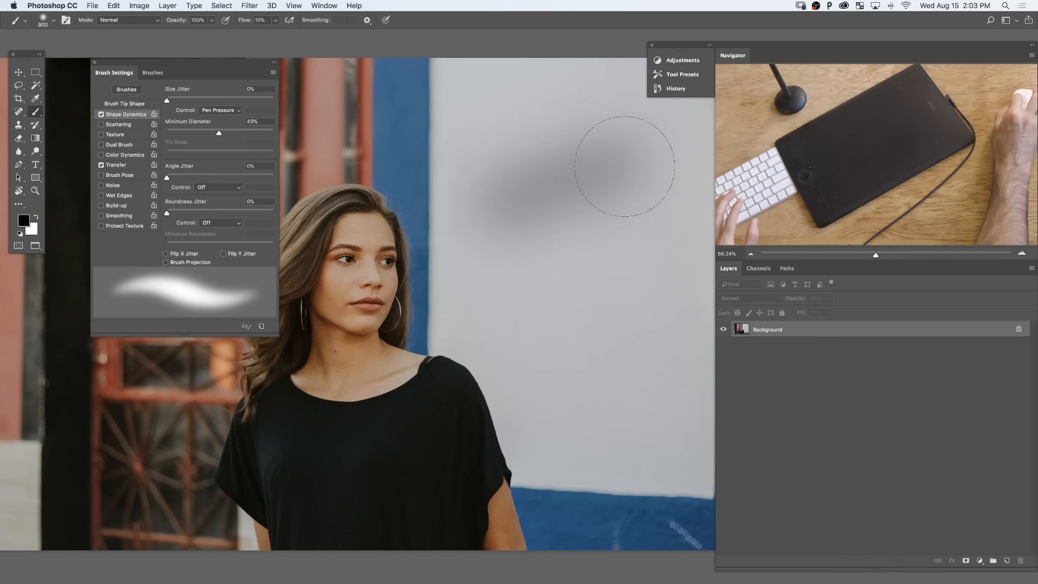
{"action": "left_click_drag", "start_coordinate": [622, 165], "coordinate": [665, 374]}
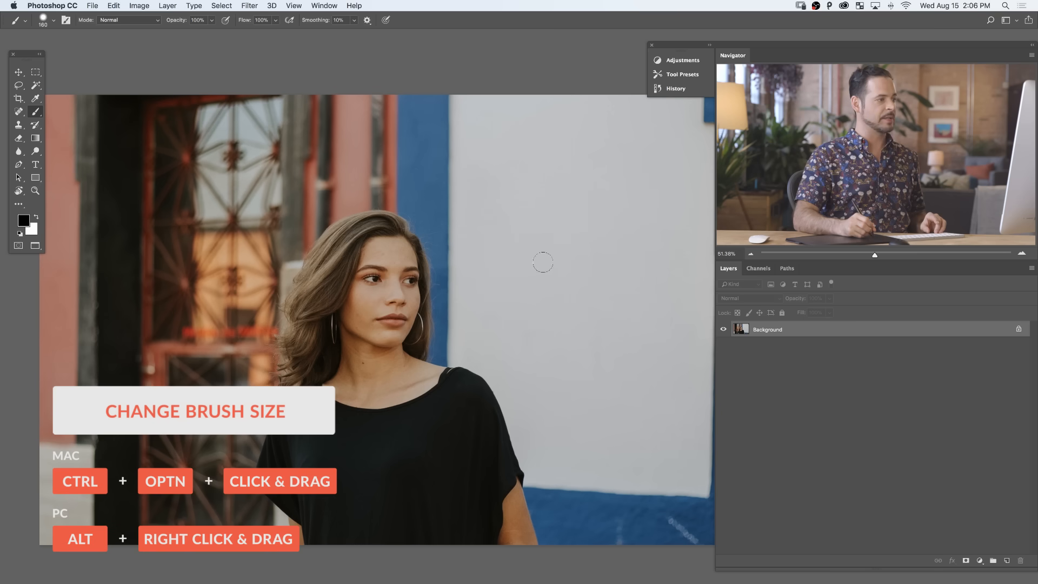
- Resize the brush diameter with Ctrl+Option drags on the canvas
{"action": "left_click_drag", "start_coordinate": [542, 261], "coordinate": [522, 277]}
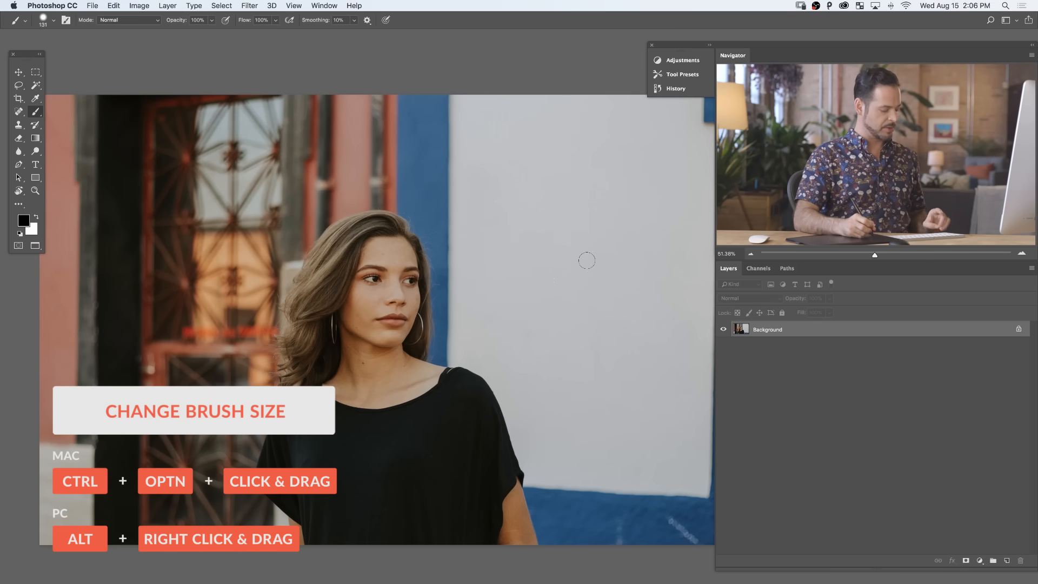
{"action": "mouse_move", "coordinate": [546, 282]}
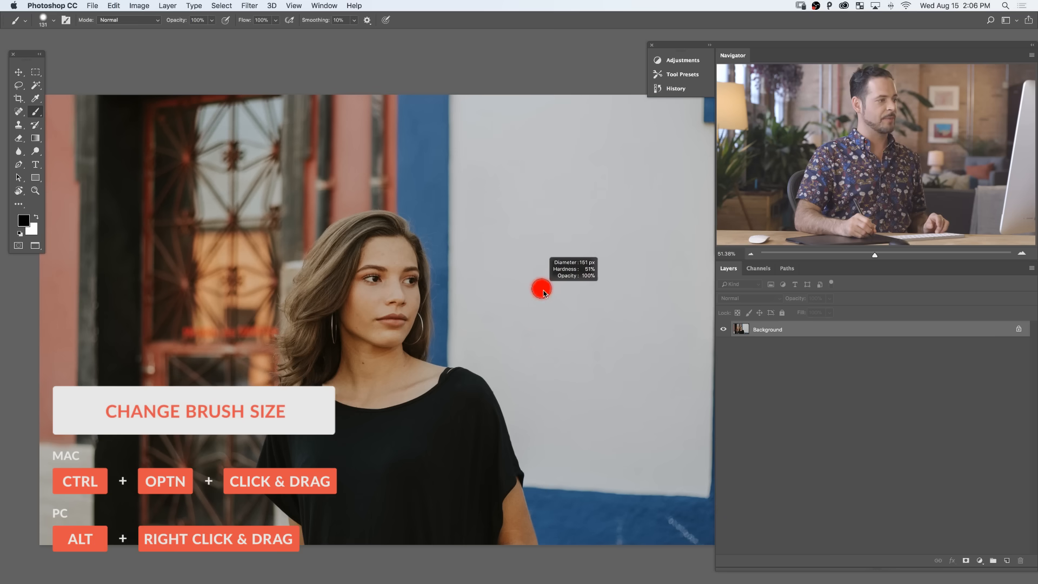
{"action": "left_click_drag", "start_coordinate": [542, 291], "coordinate": [586, 283]}
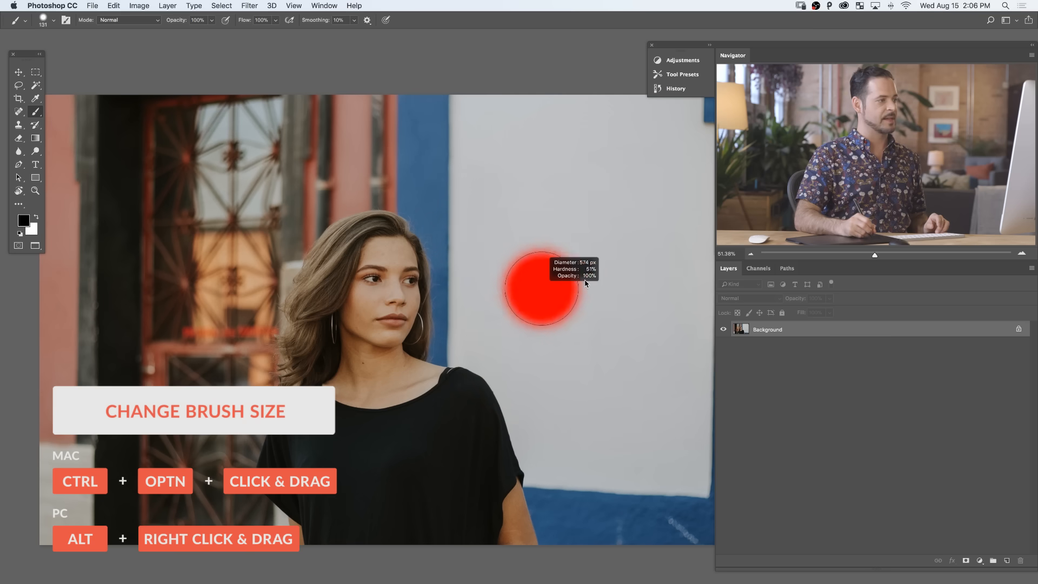
{"action": "left_click_drag", "start_coordinate": [584, 284], "coordinate": [561, 278]}
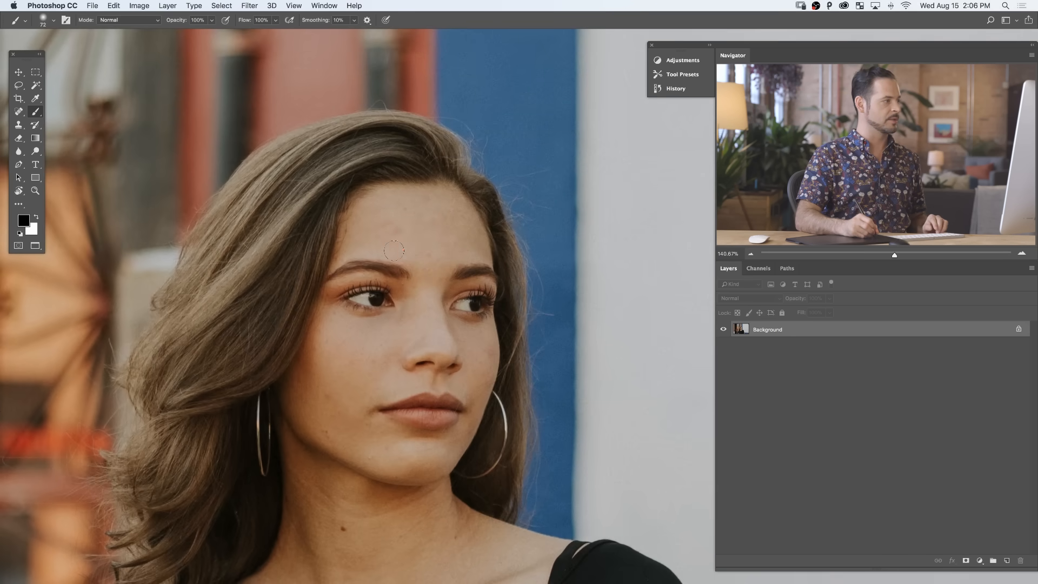
- Activate the Clone Stamp tool via the S shortcut, sampling Current & Below
{"action": "key", "text": "s"}
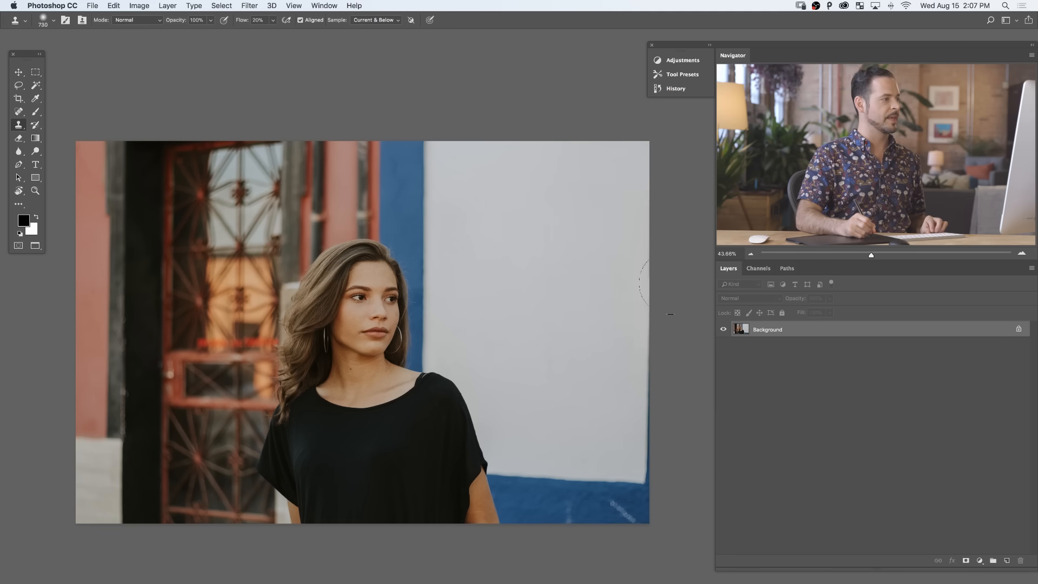
{"action": "mouse_move", "coordinate": [616, 394]}
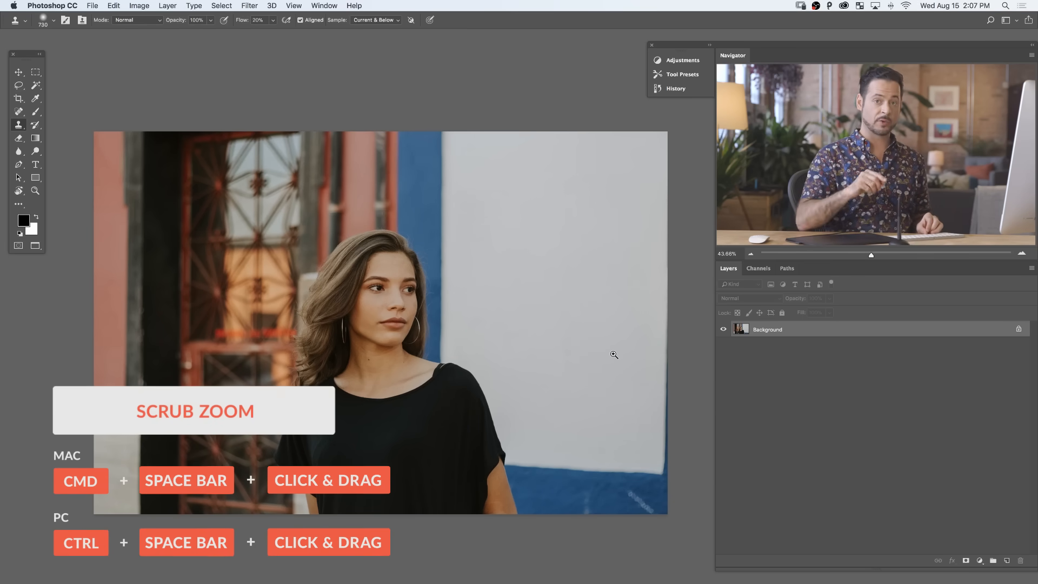
{"action": "mouse_move", "coordinate": [345, 400]}
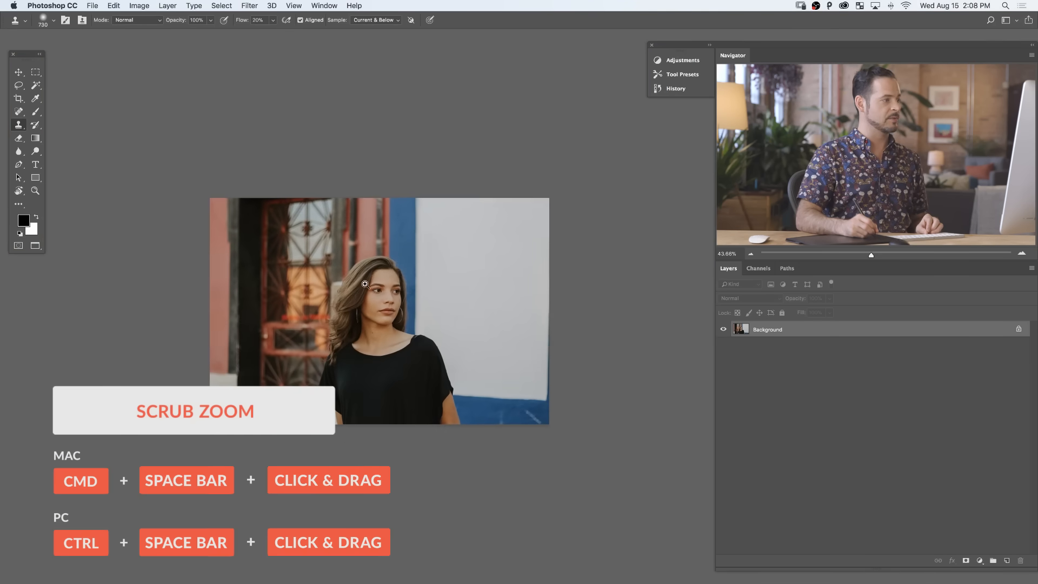
{"action": "left_click_drag", "start_coordinate": [363, 283], "coordinate": [664, 392]}
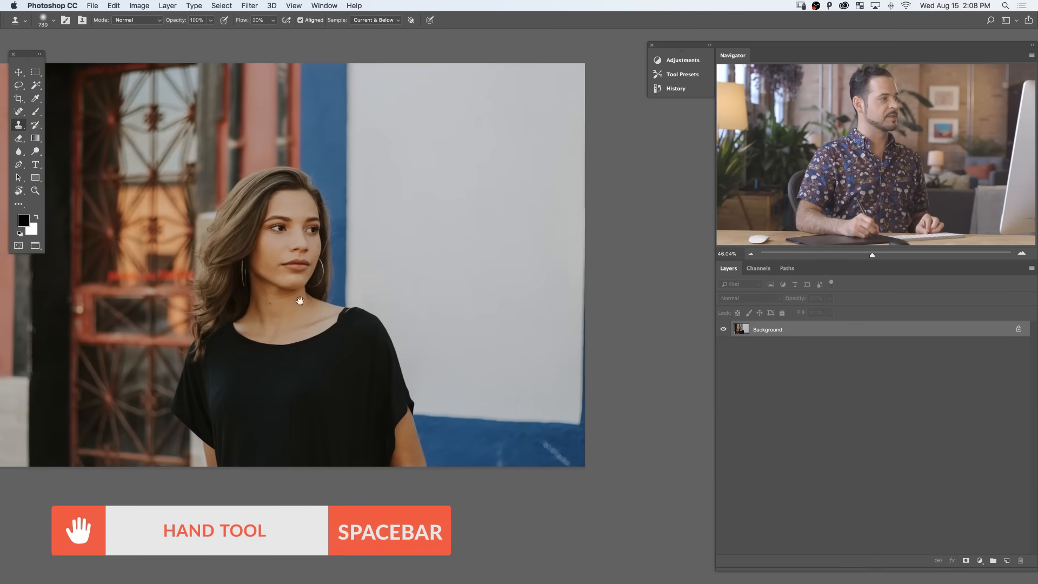
{"action": "left_click_drag", "start_coordinate": [299, 300], "coordinate": [422, 267]}
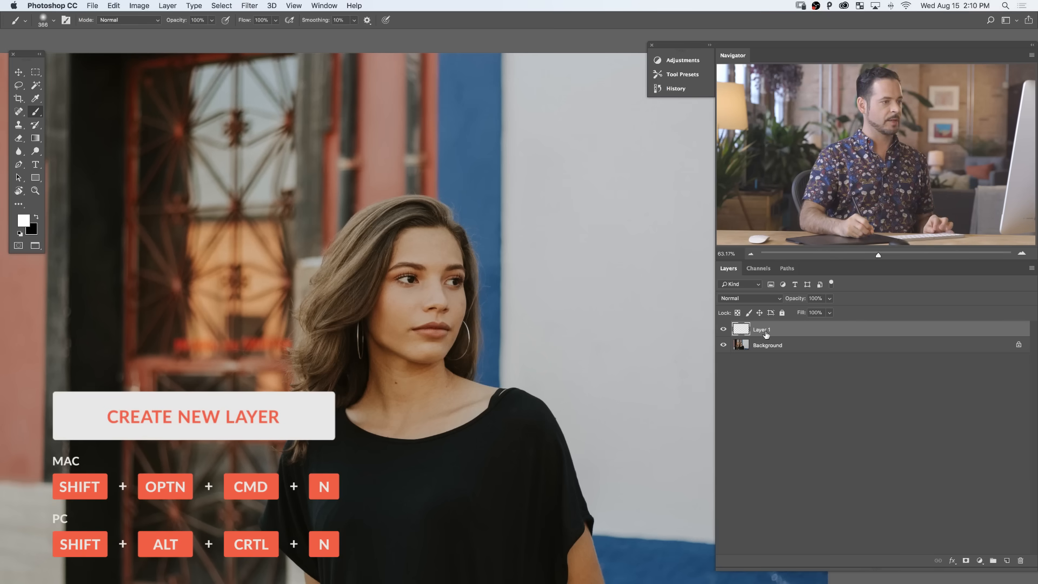
- Rename Layer 1 to 'tablet', set it to Soft Light, and zoom in on the face
{"action": "double_click", "coordinate": [761, 329]}
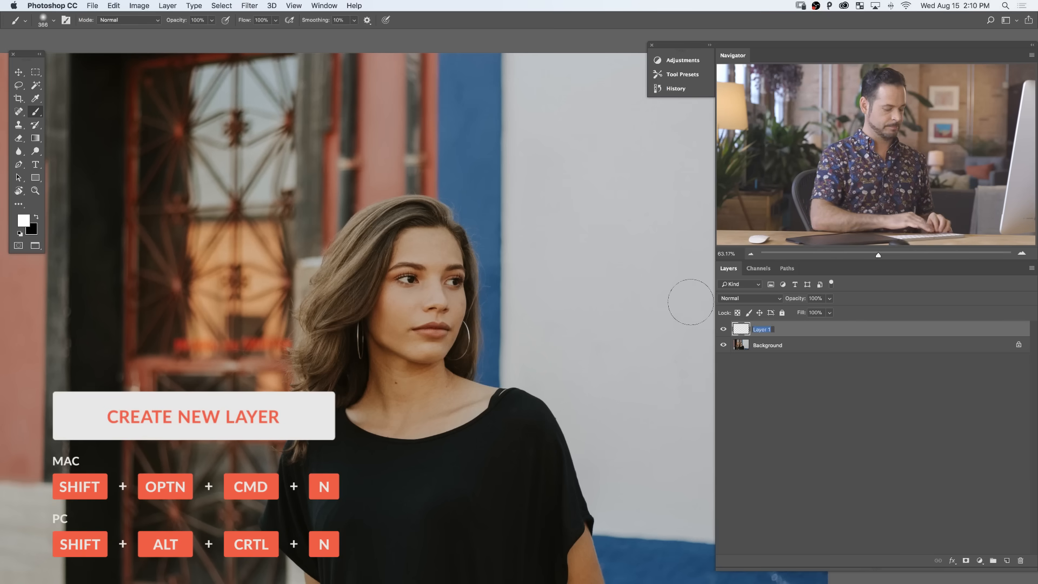
{"action": "type", "text": "tablet"}
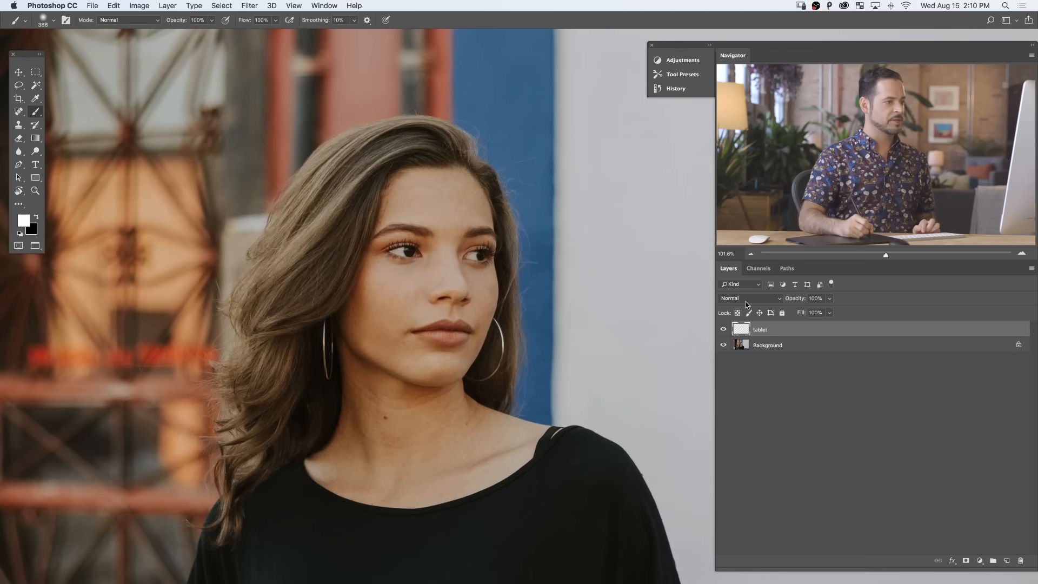
{"action": "left_click", "coordinate": [752, 297]}
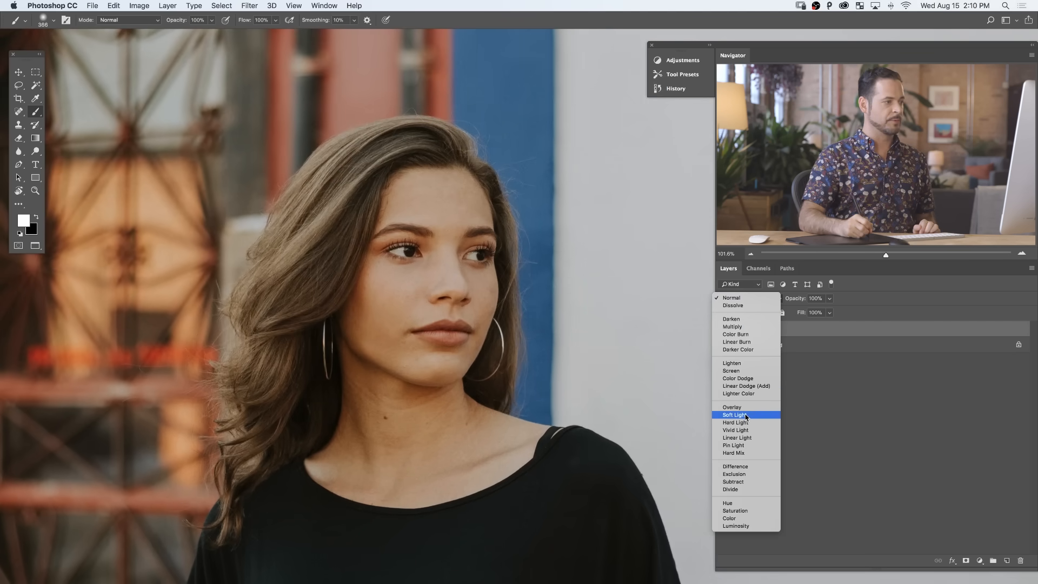
{"action": "left_click", "coordinate": [733, 414]}
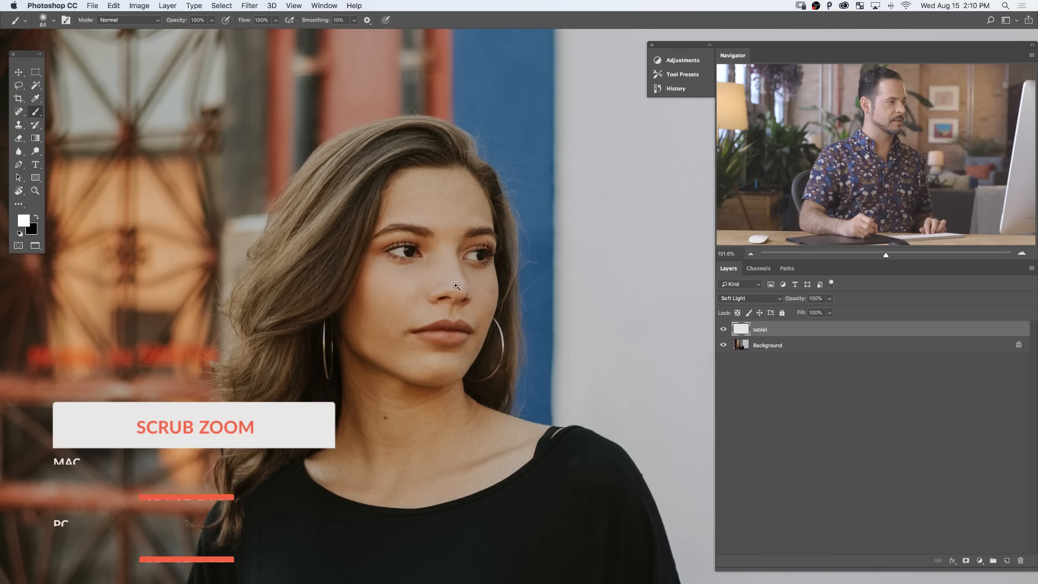
{"action": "left_click_drag", "start_coordinate": [455, 285], "coordinate": [424, 290]}
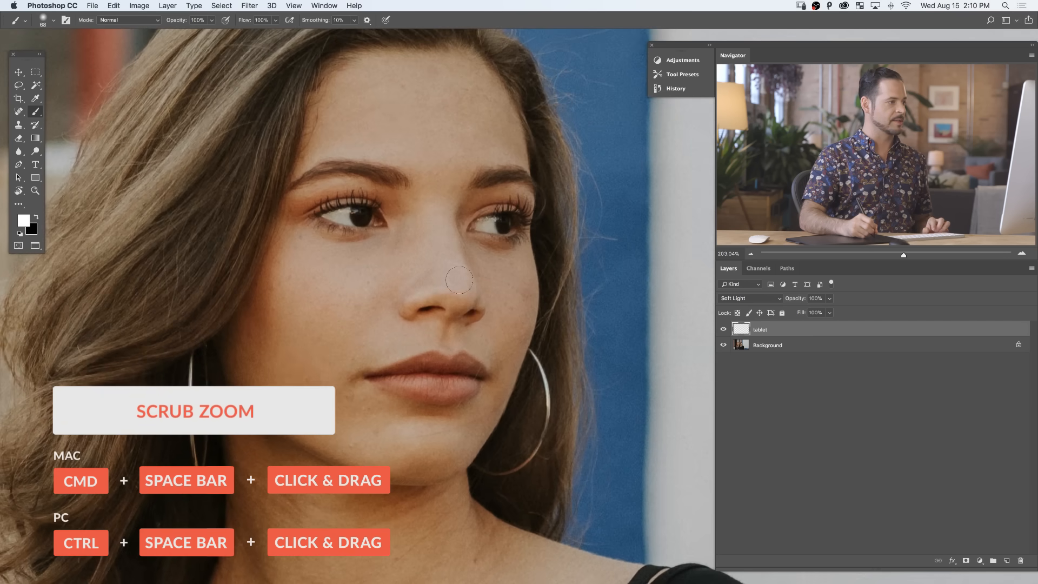
{"action": "mouse_move", "coordinate": [436, 200]}
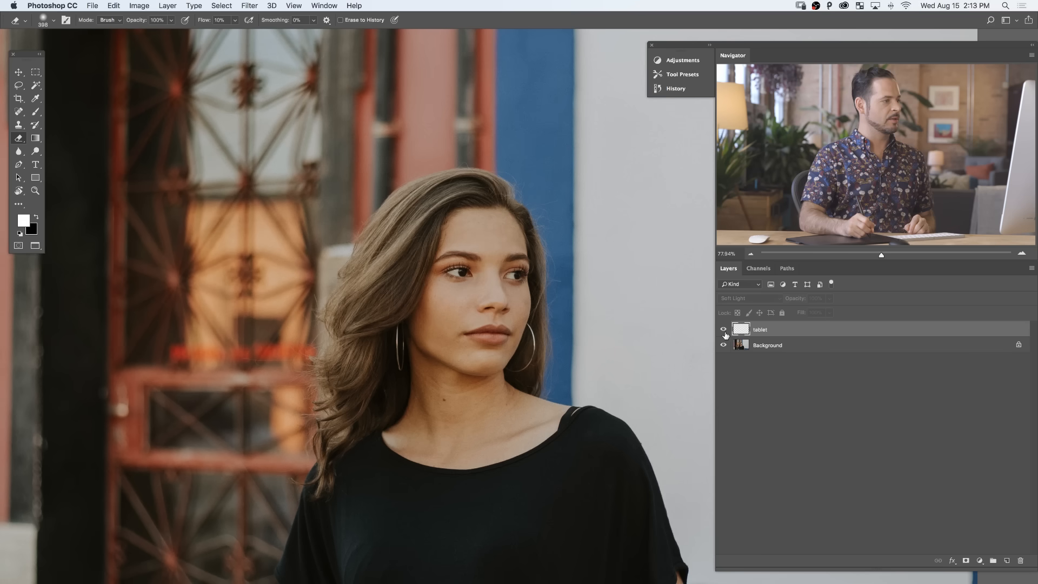
- Hide the tablet layer's visibility
{"action": "left_click", "coordinate": [723, 329]}
{"action": "type", "text": "mouse"}
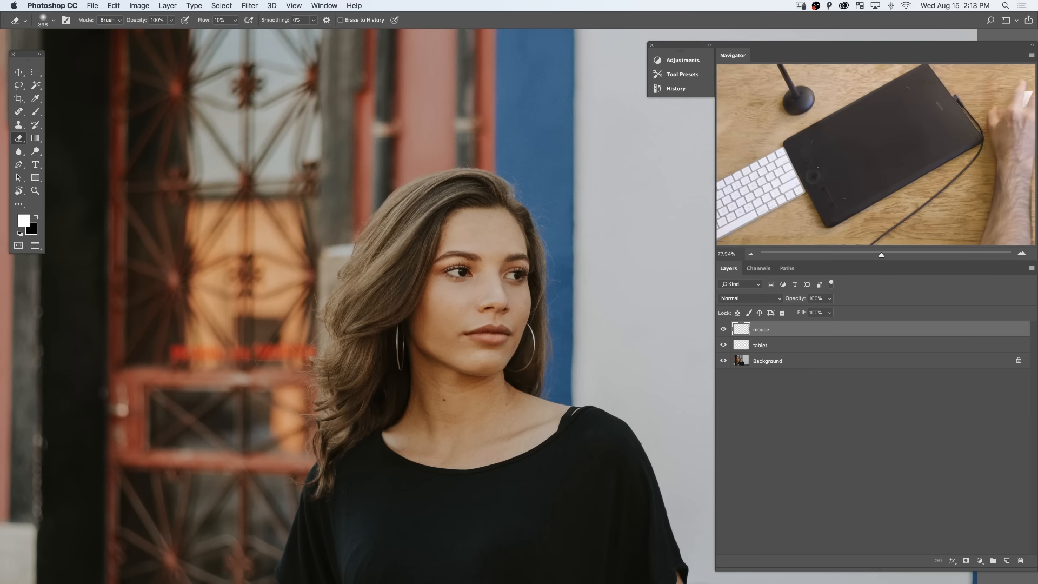
{"action": "left_click", "coordinate": [760, 345]}
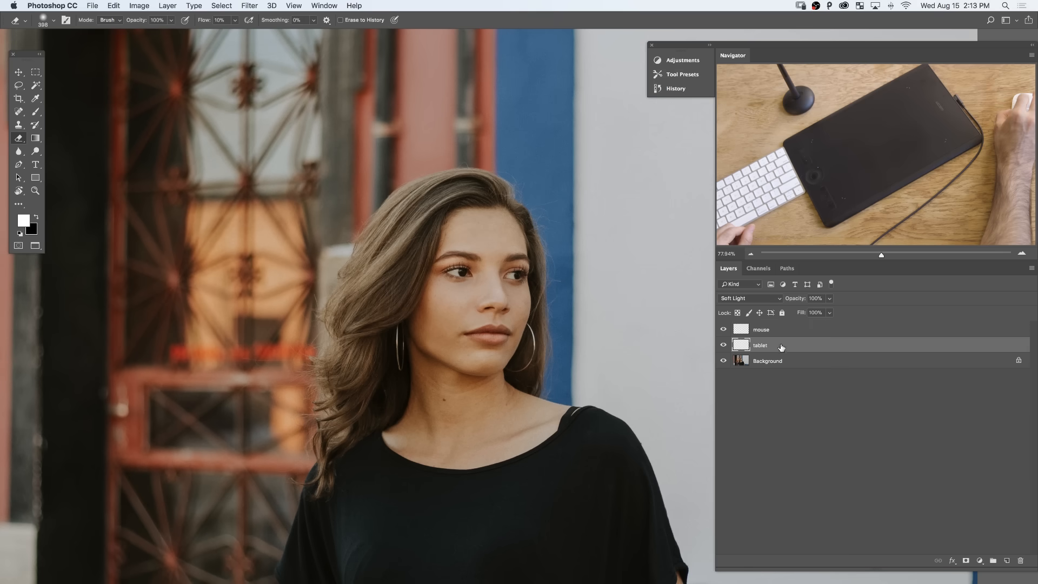
{"action": "left_click", "coordinate": [724, 345]}
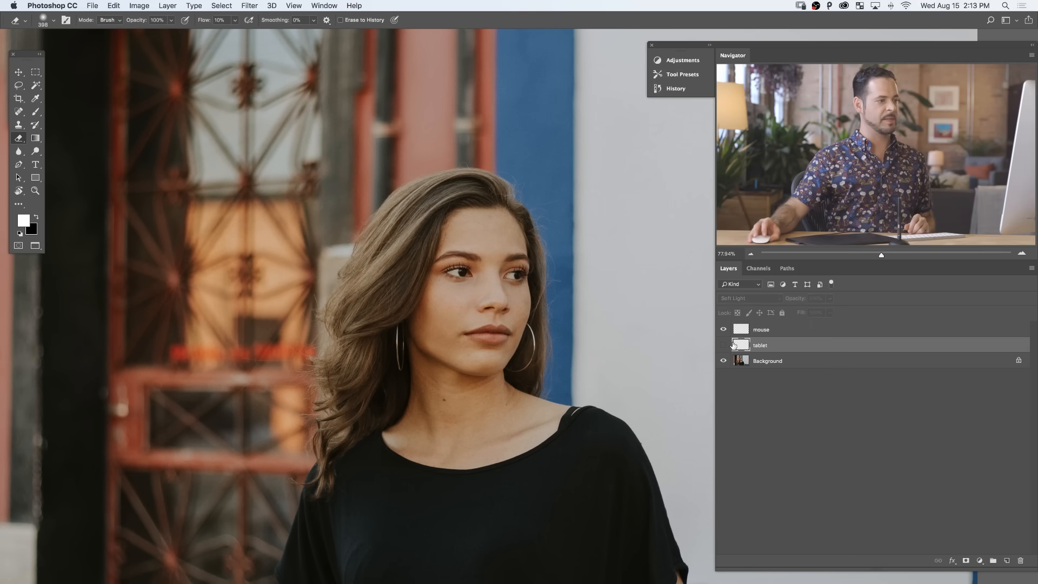
- Set the mouse layer to Soft Light blending, then hide it
{"action": "left_click", "coordinate": [741, 298]}
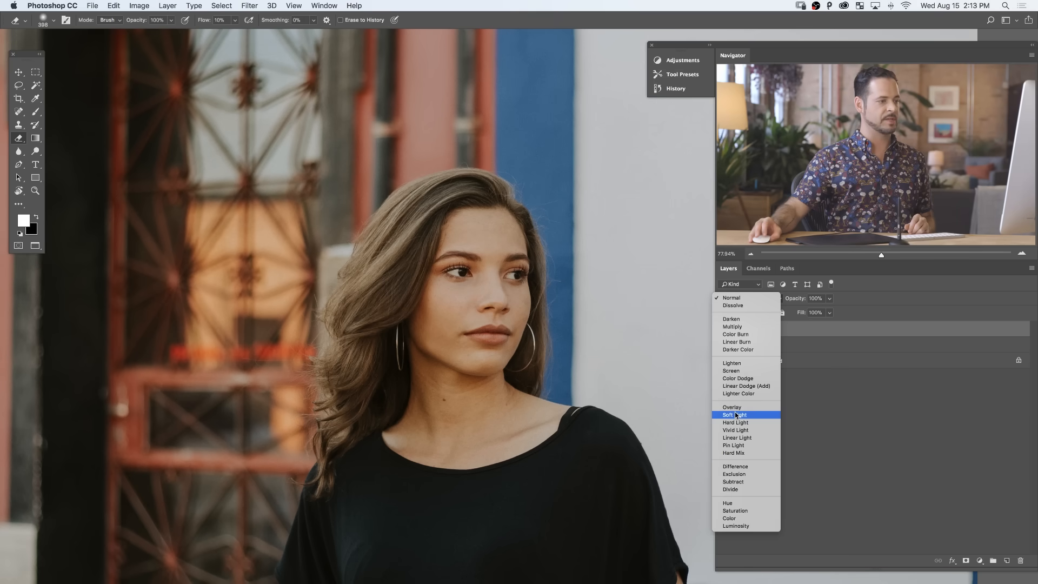
{"action": "left_click", "coordinate": [734, 415]}
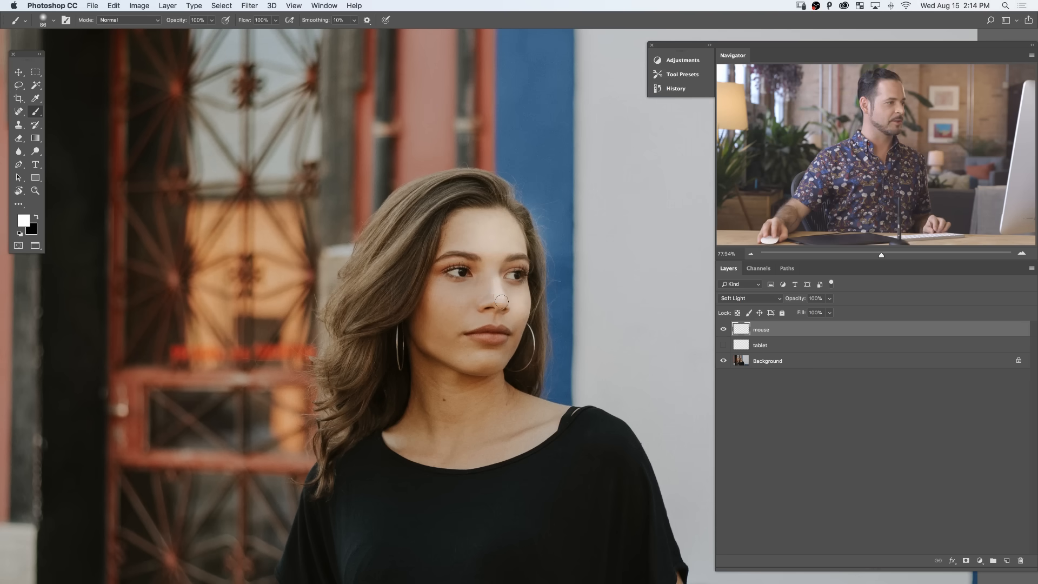
{"action": "left_click", "coordinate": [113, 5]}
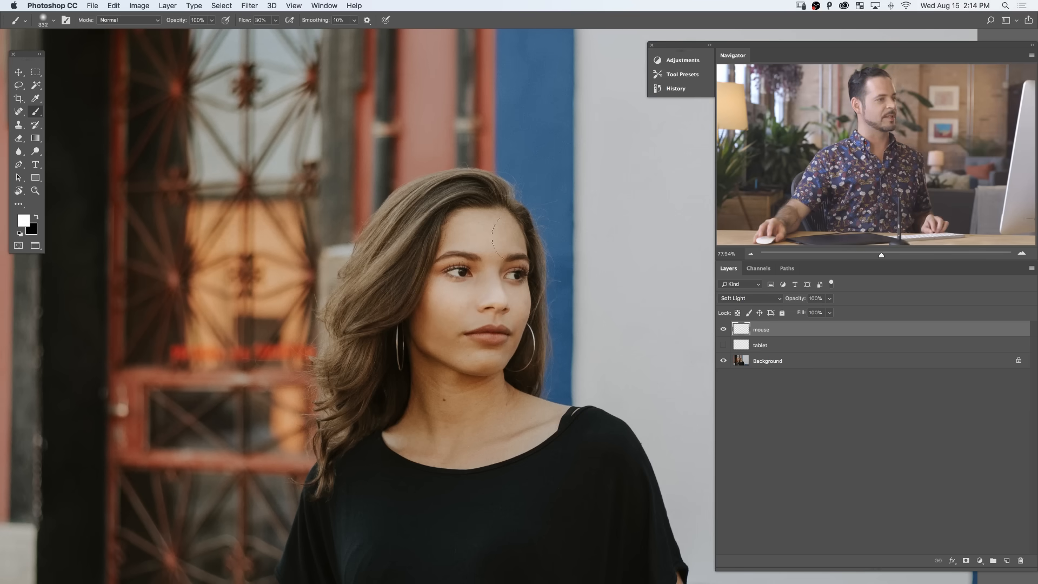
{"action": "left_click", "coordinate": [723, 345]}
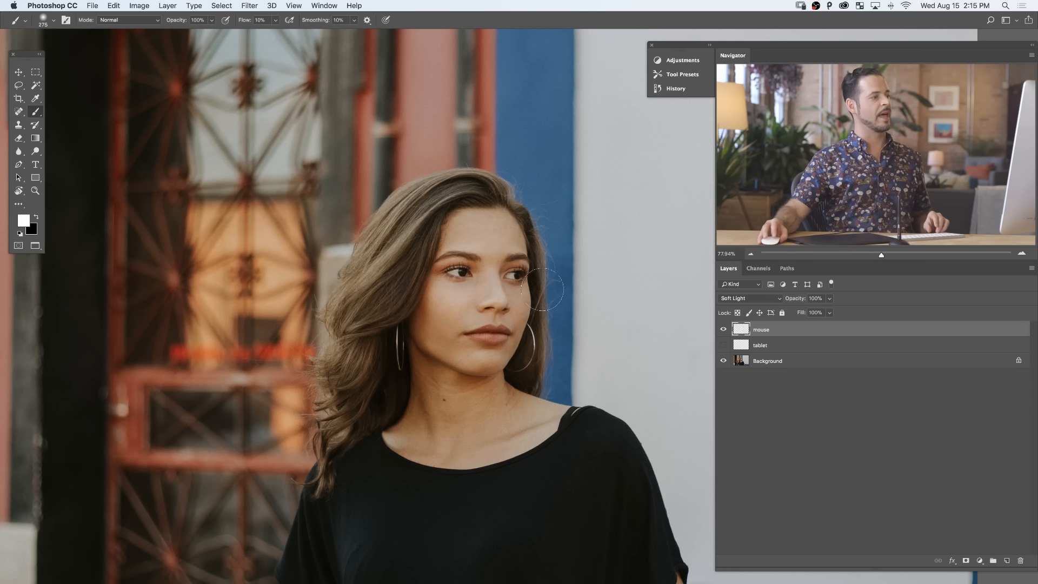
{"action": "mouse_move", "coordinate": [487, 311]}
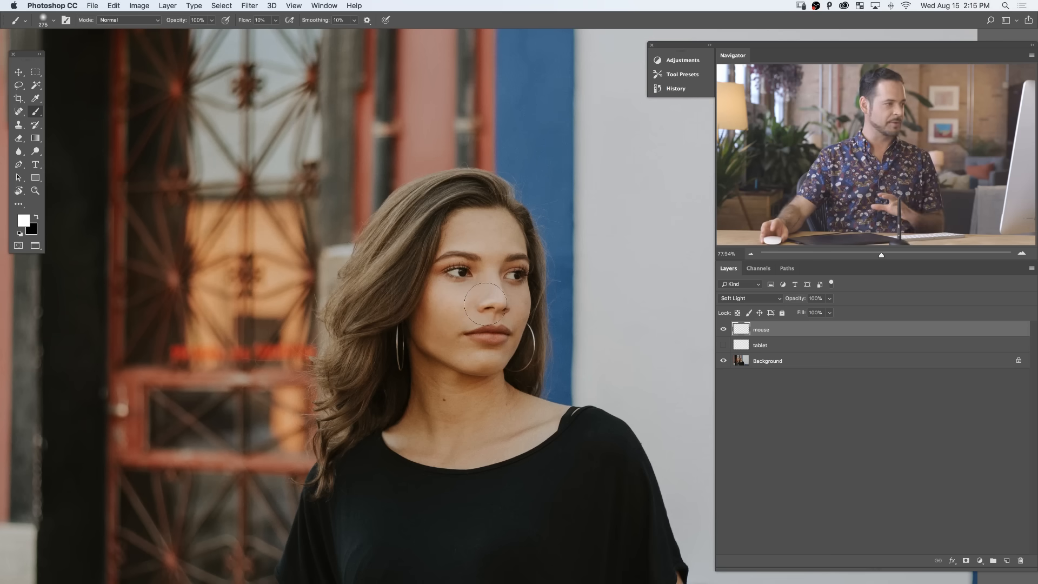
{"action": "left_click", "coordinate": [723, 330]}
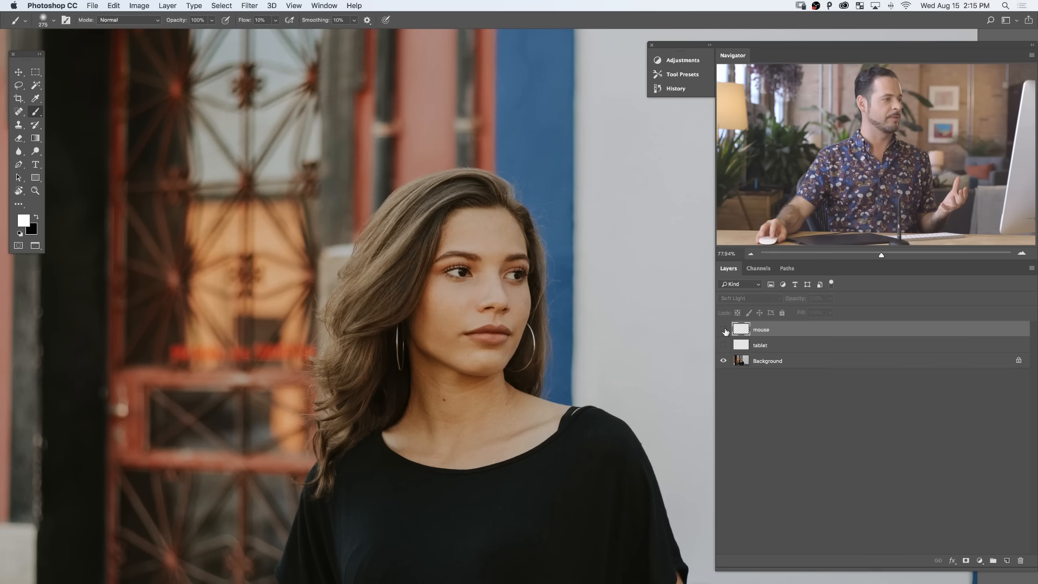